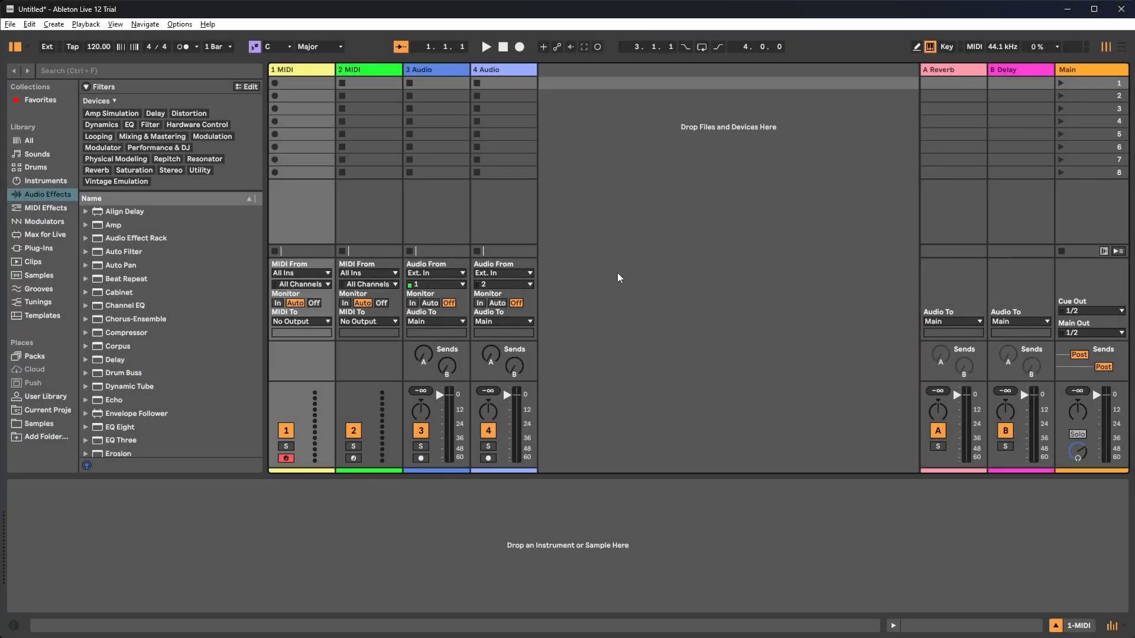
{"action": "mouse_move", "coordinate": [626, 245]}
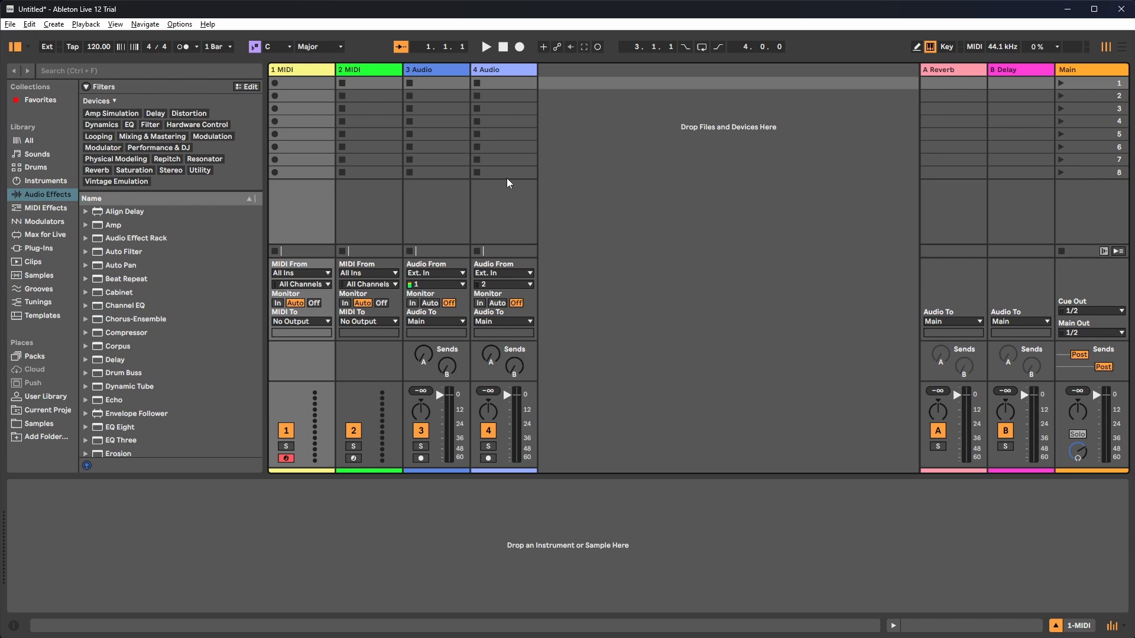
Select the 2 MIDI and then 4 Audio tracks, confirming neither arms.
{"action": "left_click", "coordinate": [368, 70]}
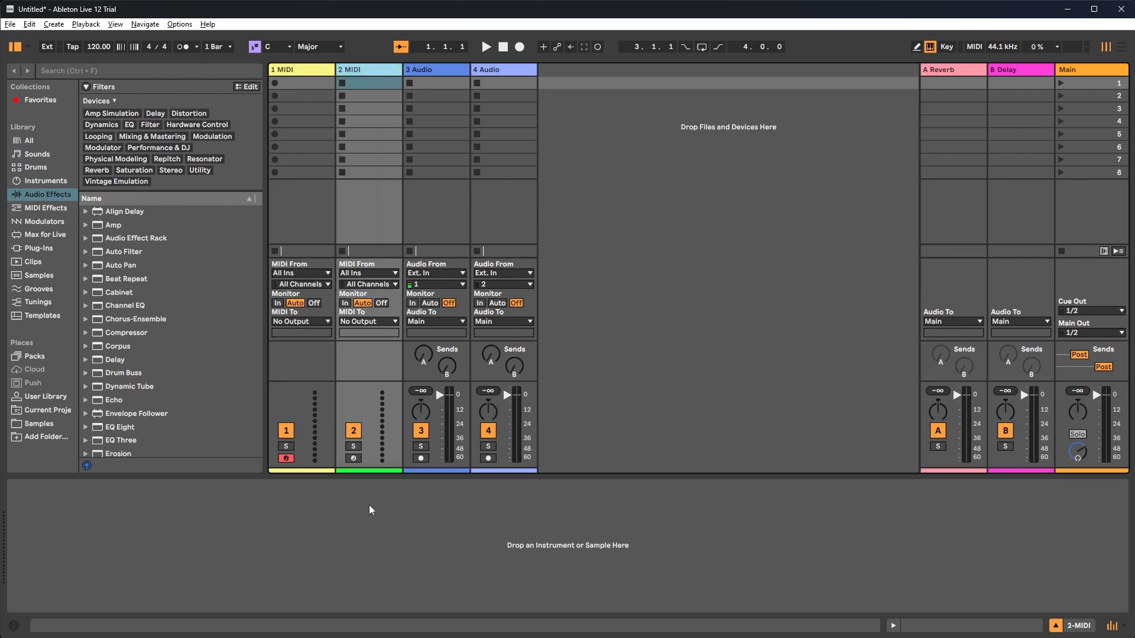
{"action": "mouse_move", "coordinate": [384, 133]}
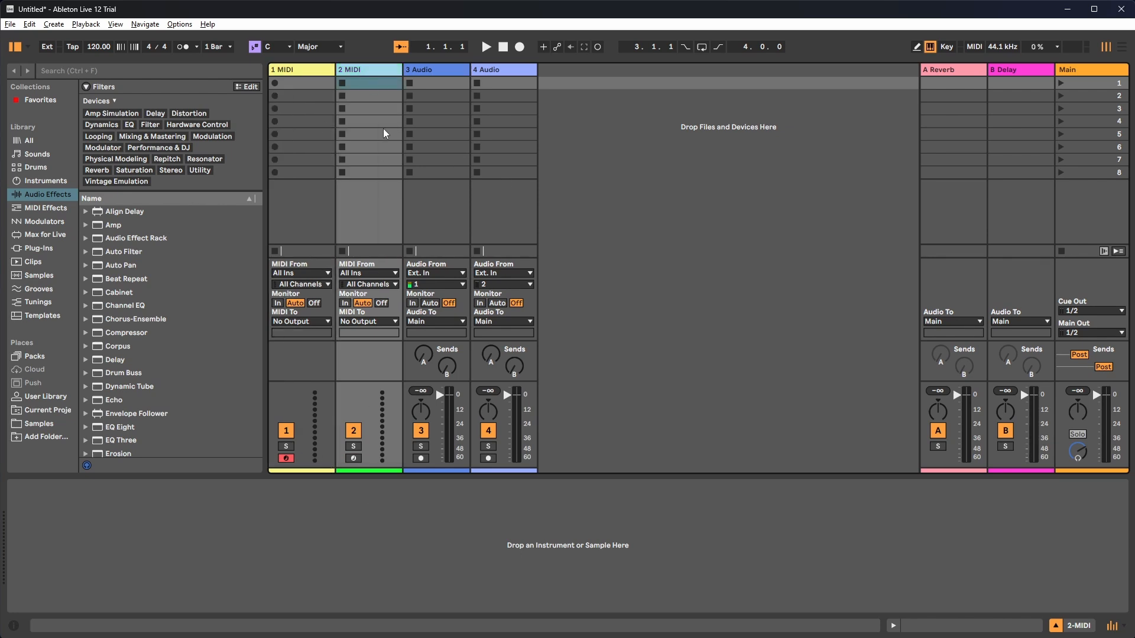
{"action": "left_click", "coordinate": [503, 69]}
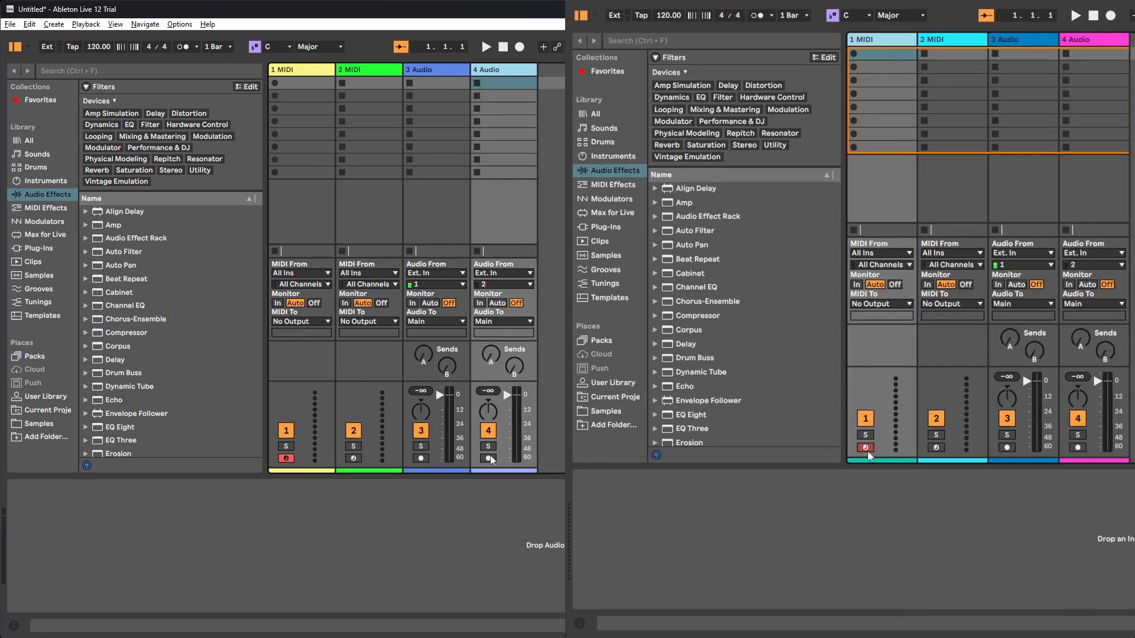
{"action": "left_click", "coordinate": [952, 39]}
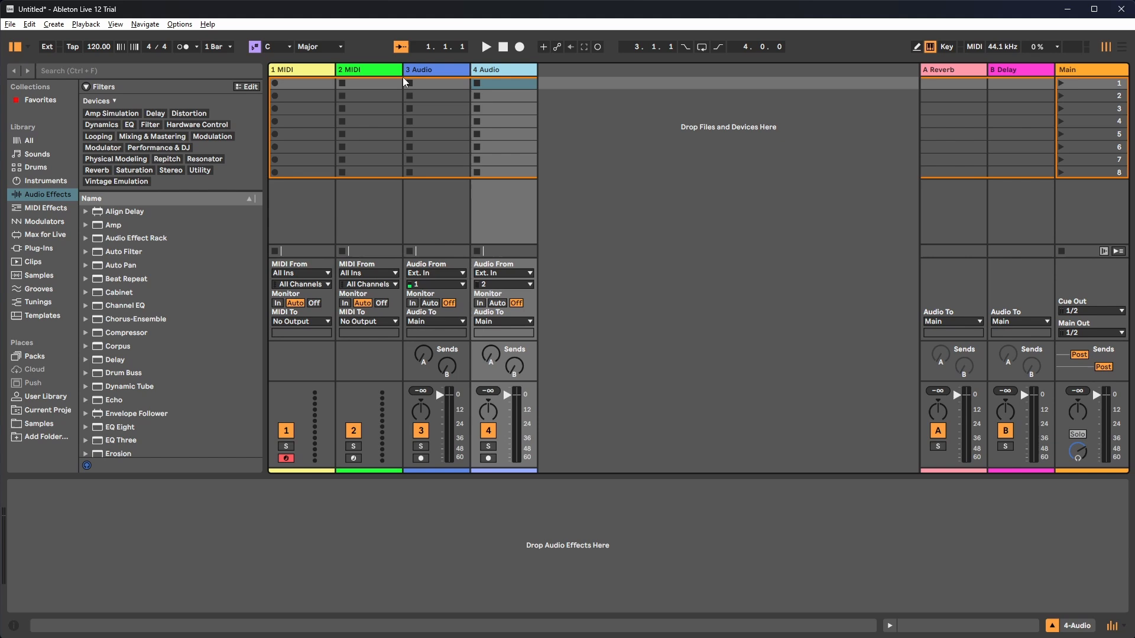
{"action": "mouse_move", "coordinate": [361, 80]}
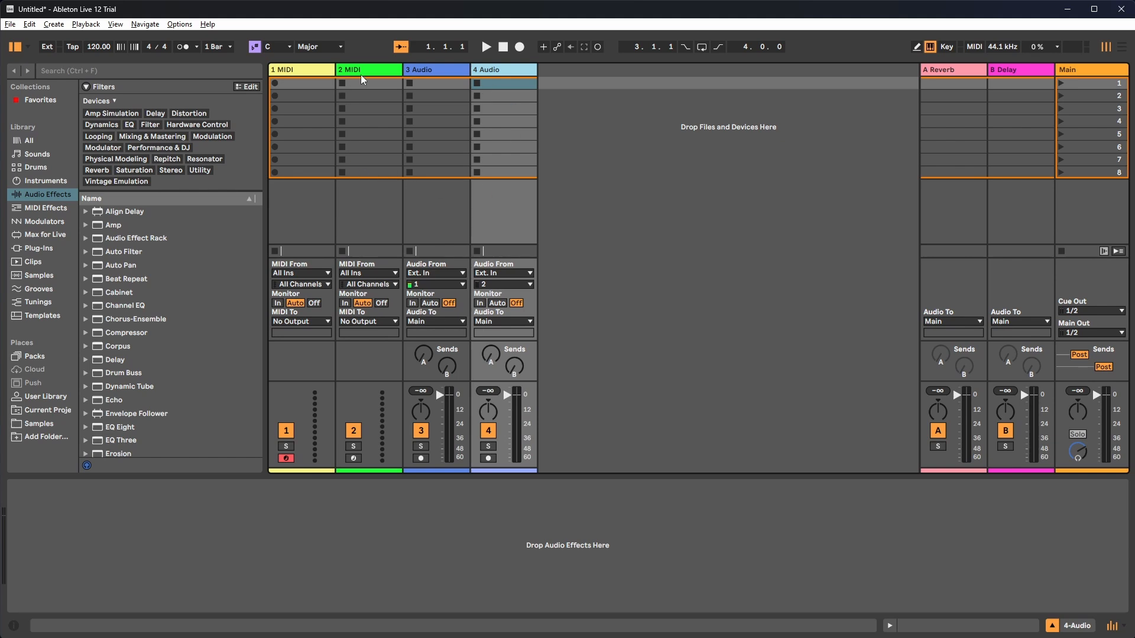
{"action": "mouse_move", "coordinate": [368, 104]}
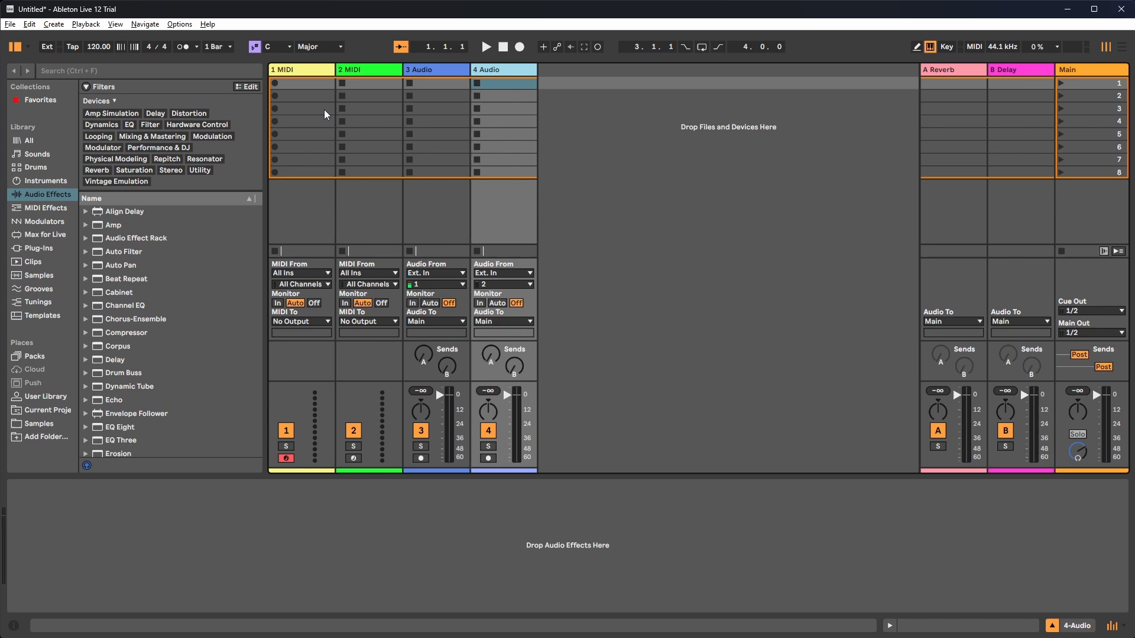
{"action": "mouse_move", "coordinate": [768, 565]}
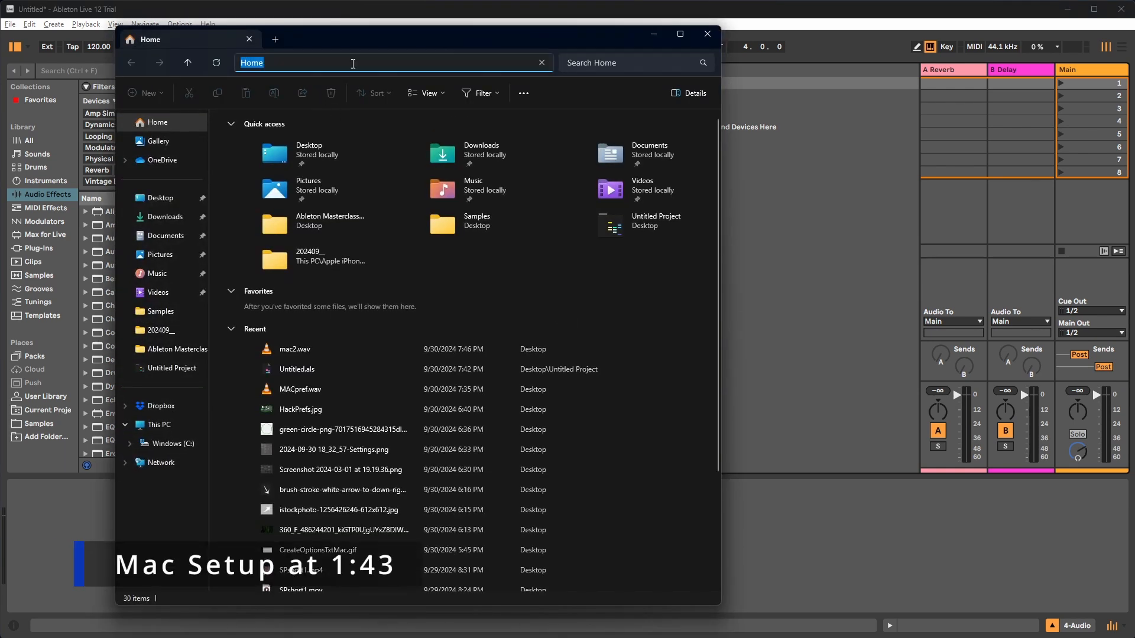
Browse to %AppData%\Ableton\Live 12.0.25\Preferences in File Explorer.
{"action": "left_click", "coordinate": [352, 63]}
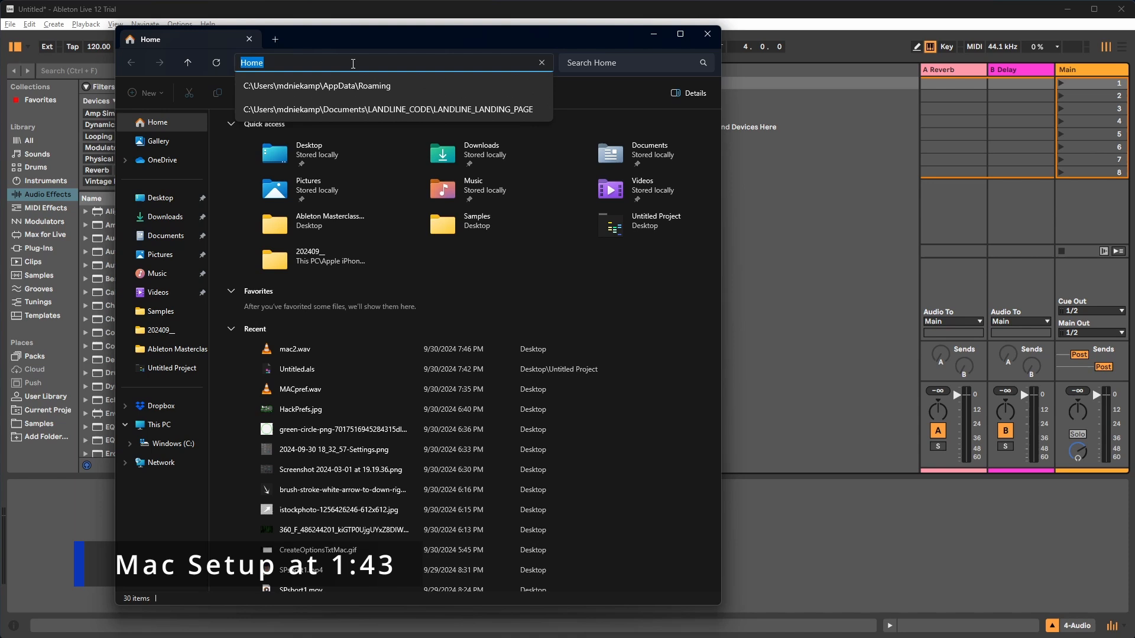
{"action": "type", "text": "%AppData"}
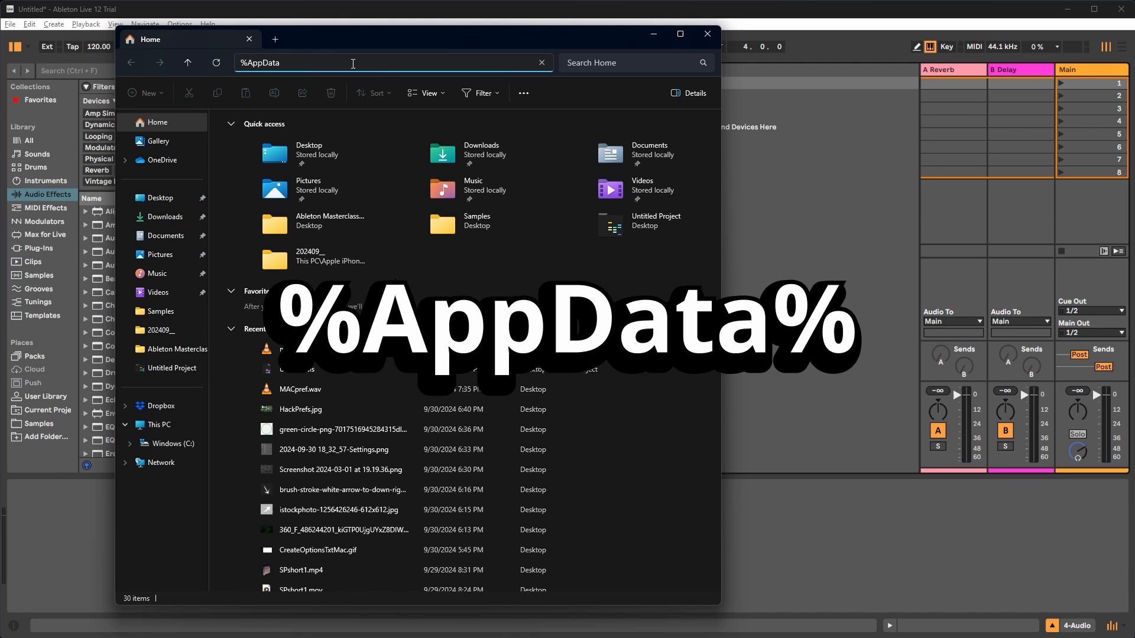
{"action": "key", "text": "Enter"}
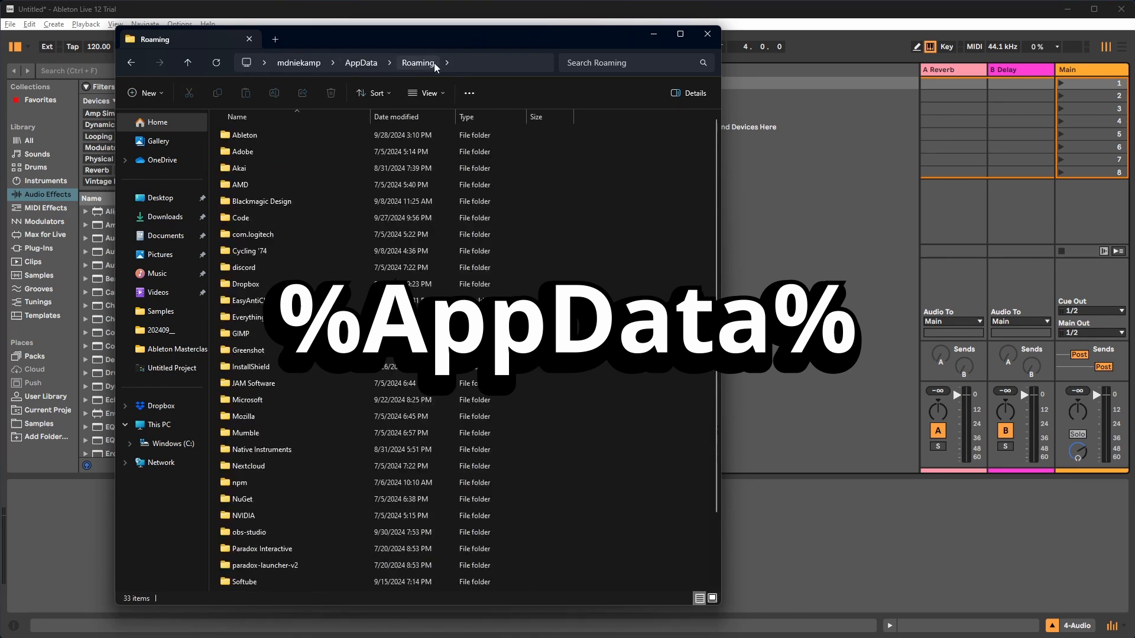
{"action": "left_click", "coordinate": [246, 134]}
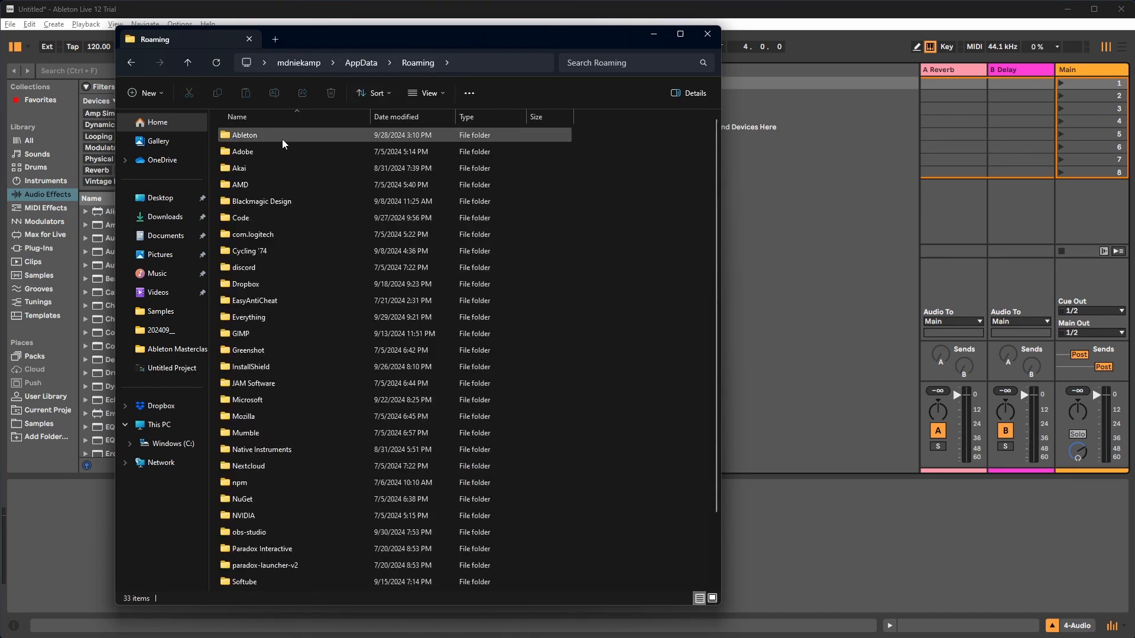
{"action": "double_click", "coordinate": [244, 135]}
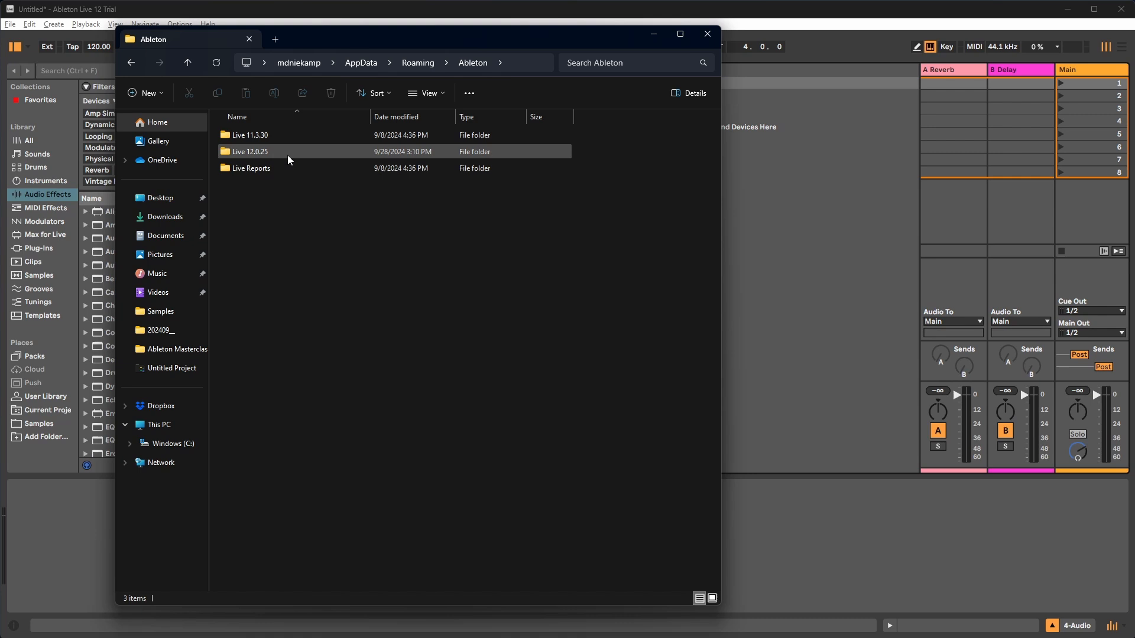
{"action": "double_click", "coordinate": [249, 151]}
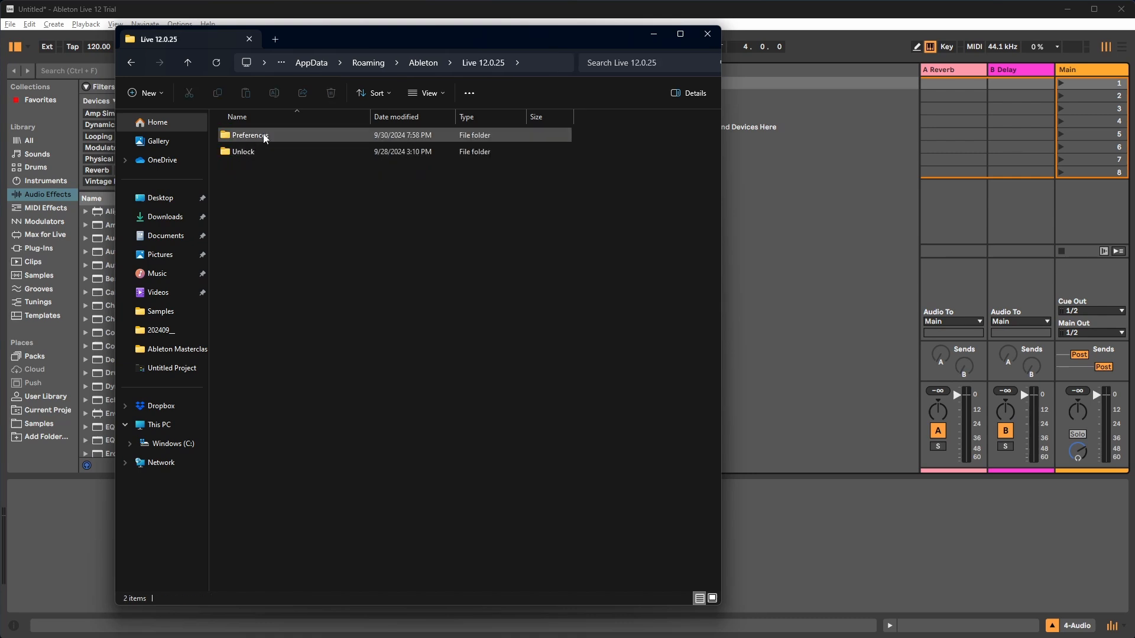
{"action": "double_click", "coordinate": [249, 135]}
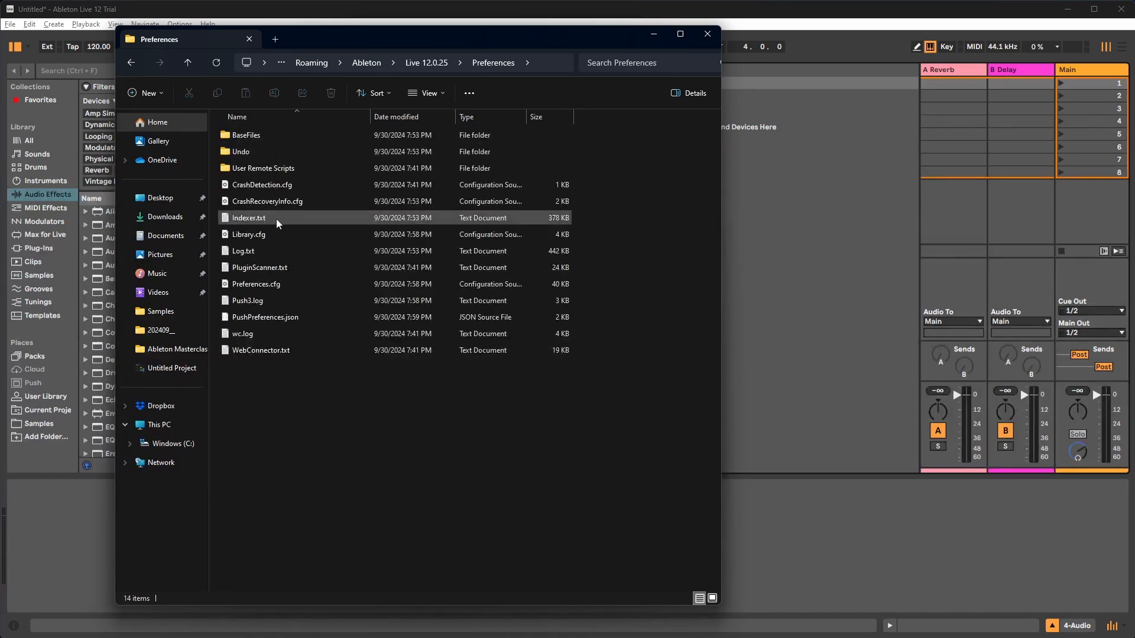
Create a new text document named options.txt in Preferences and open it.
{"action": "right_click", "coordinate": [287, 404]}
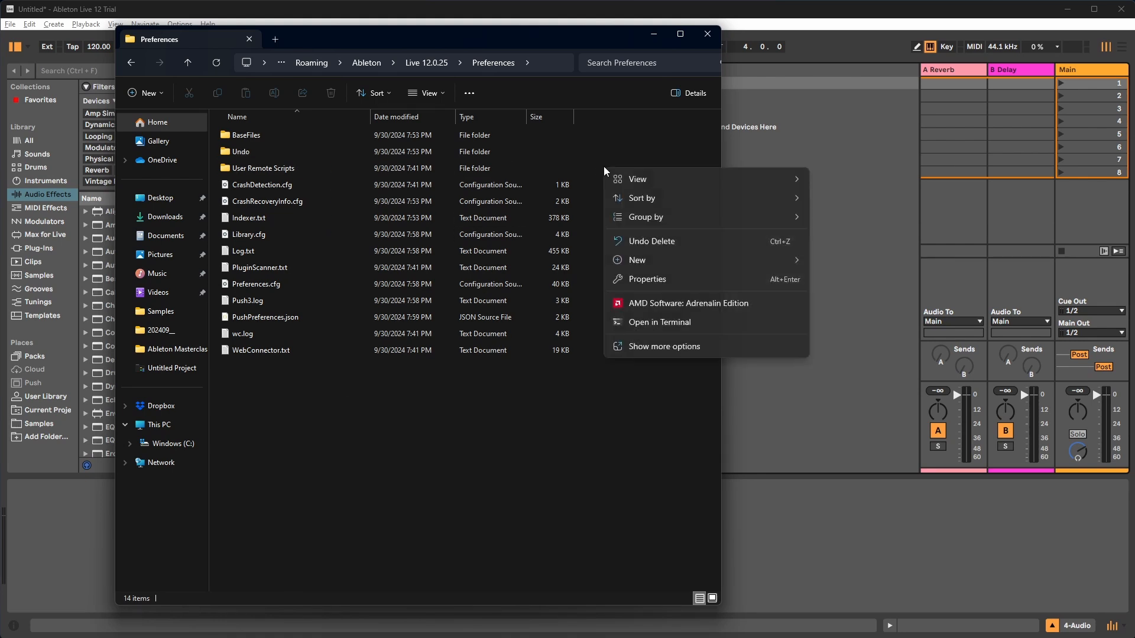
{"action": "mouse_move", "coordinate": [637, 260]}
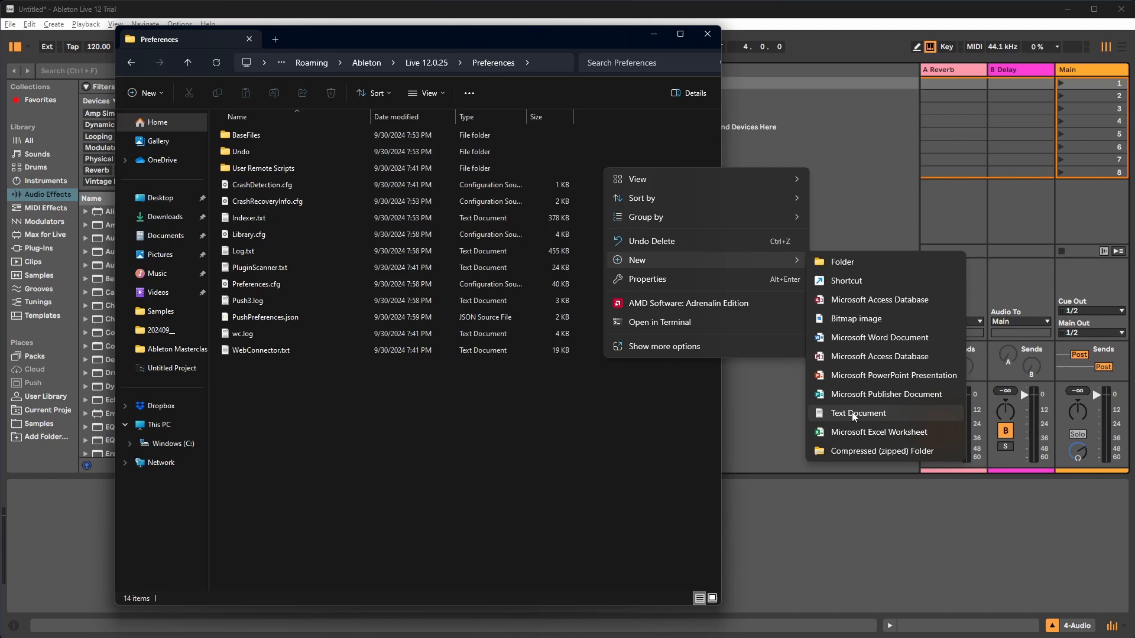
{"action": "left_click", "coordinate": [858, 414]}
{"action": "type", "text": "options.txt"}
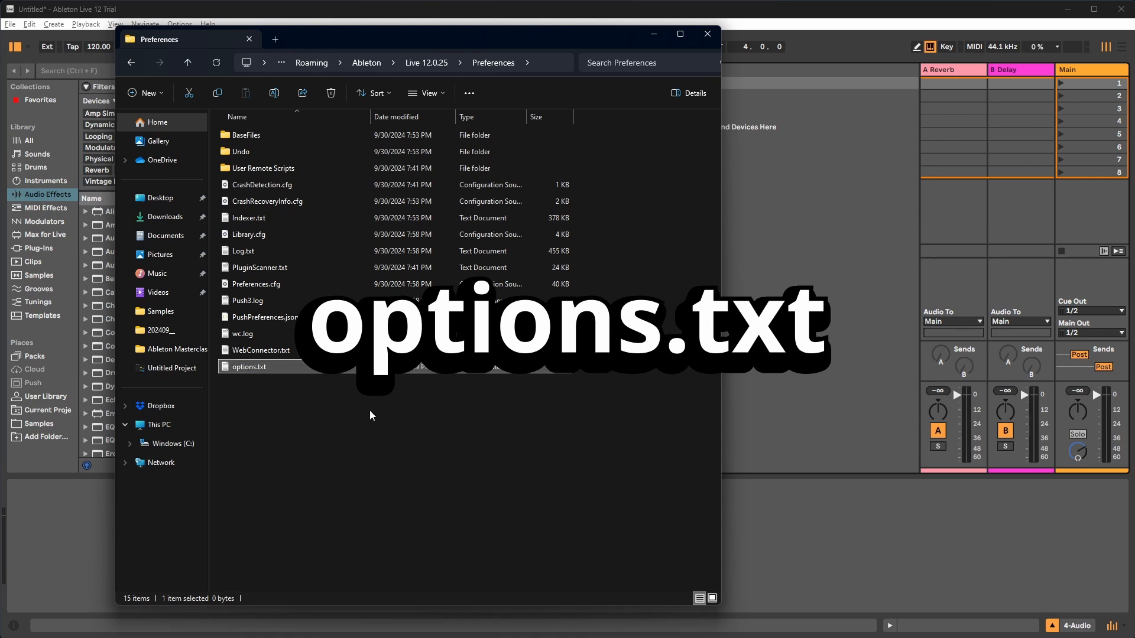
{"action": "mouse_move", "coordinate": [260, 371]}
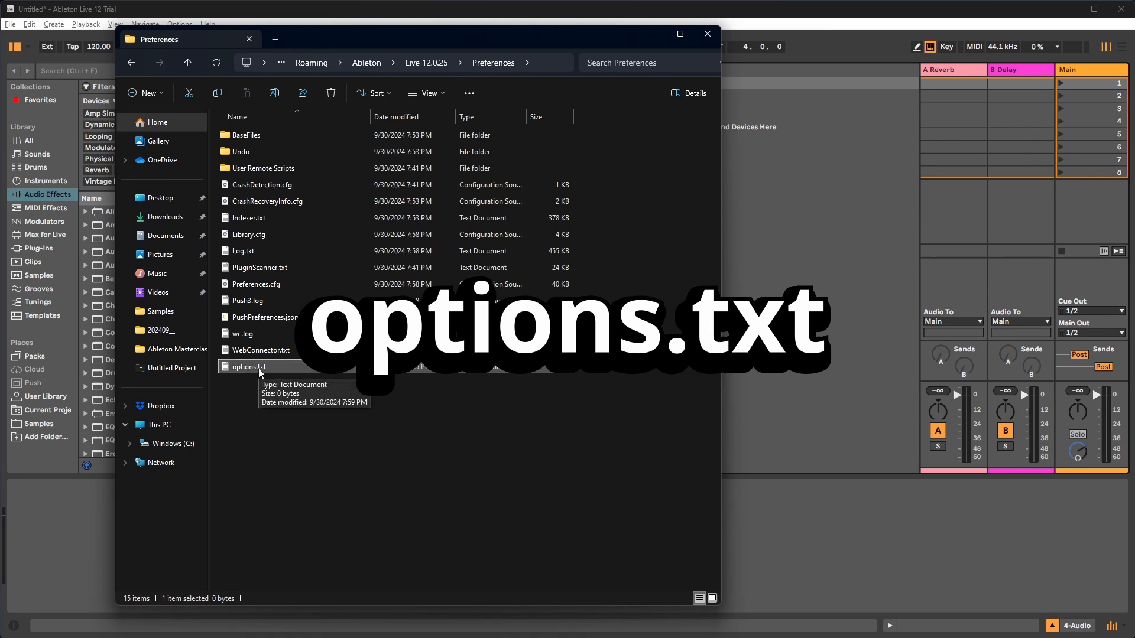
{"action": "double_click", "coordinate": [248, 367]}
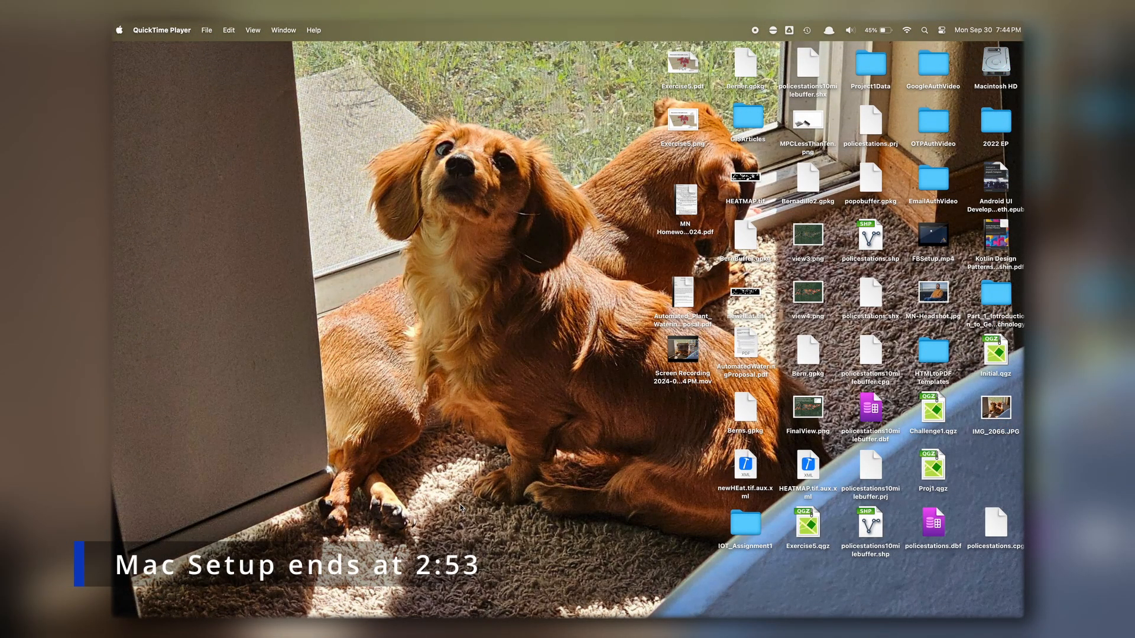
Launch TextEdit via Spotlight and save an empty plain-text options.txt to the Desktop.
{"action": "type", "text": "qui"}
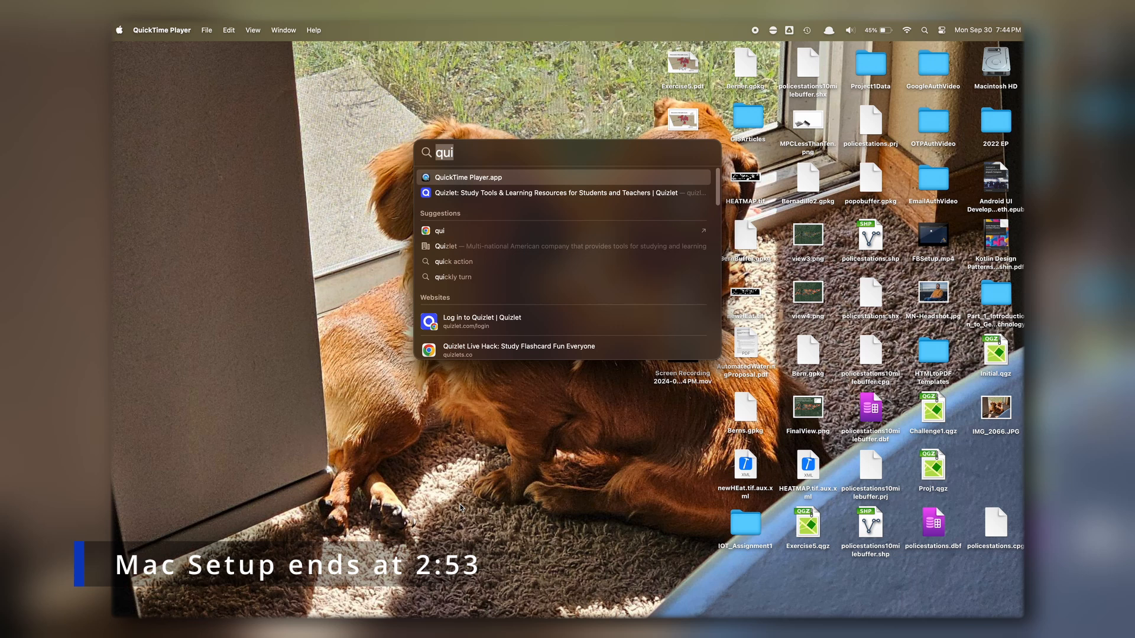
{"action": "type", "text": "textEdit.app"}
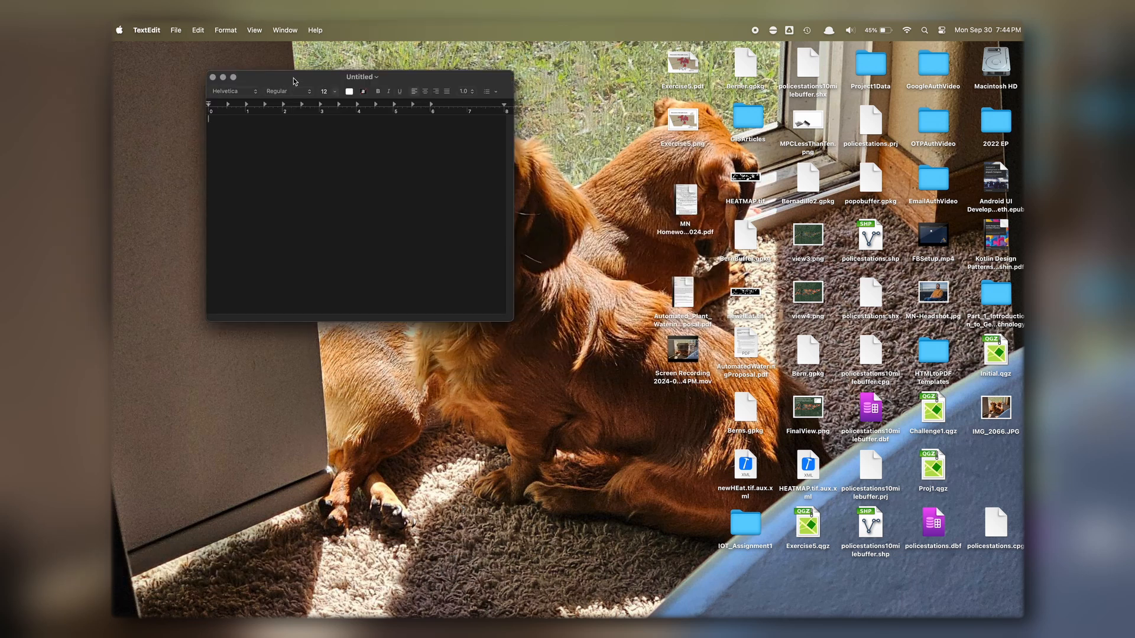
{"action": "left_click", "coordinate": [226, 30]}
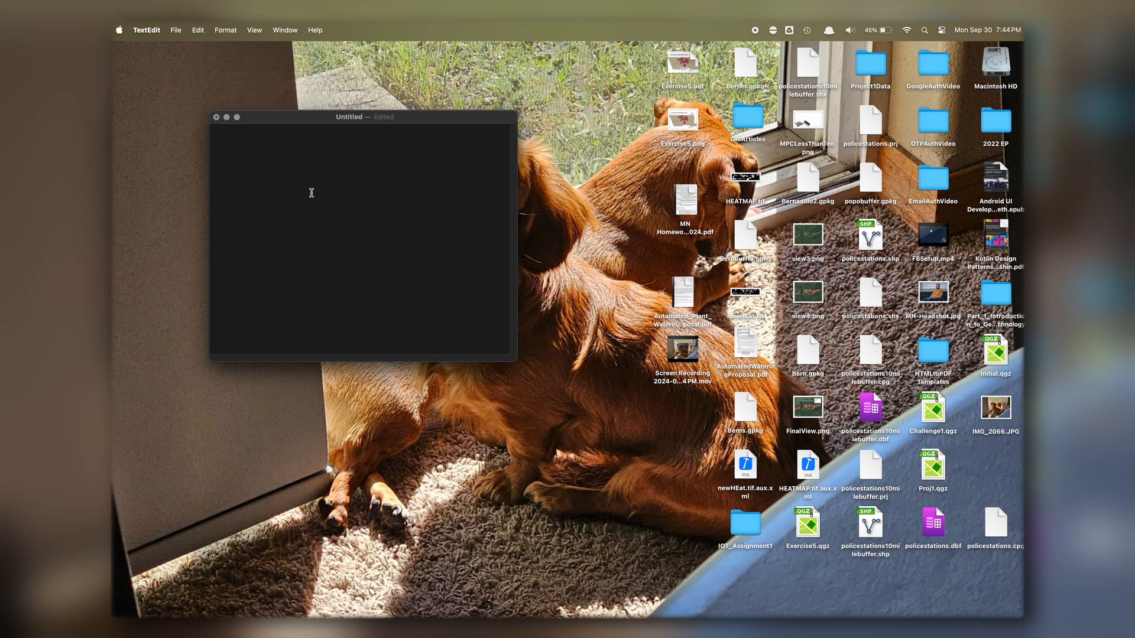
{"action": "key", "text": "cmd+s"}
{"action": "type", "text": "options.txt"}
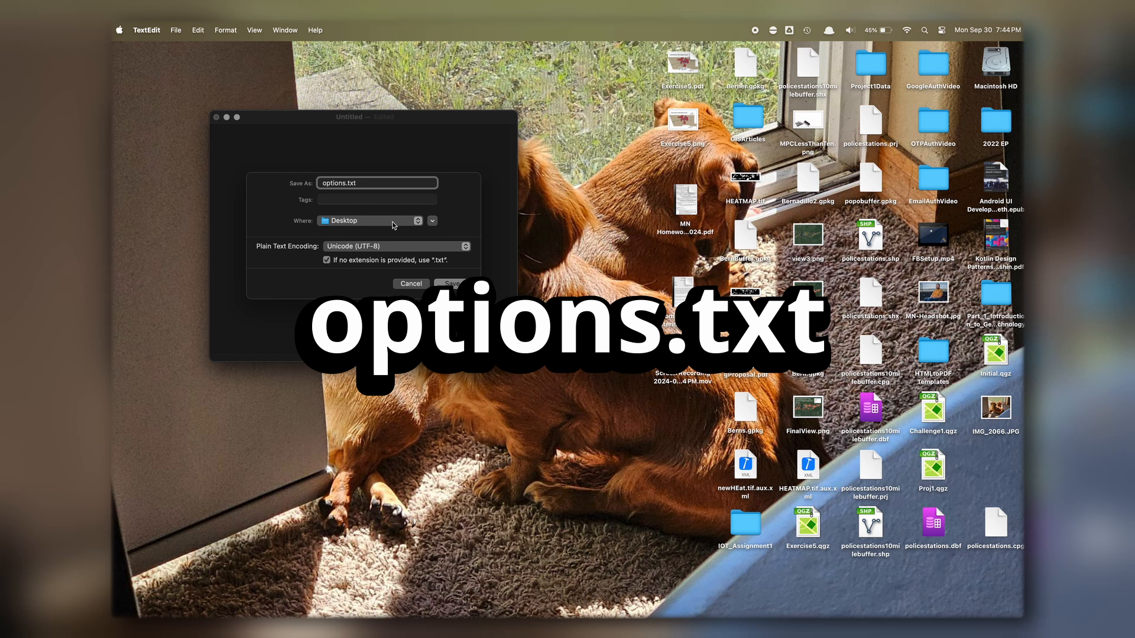
{"action": "mouse_move", "coordinate": [325, 197]}
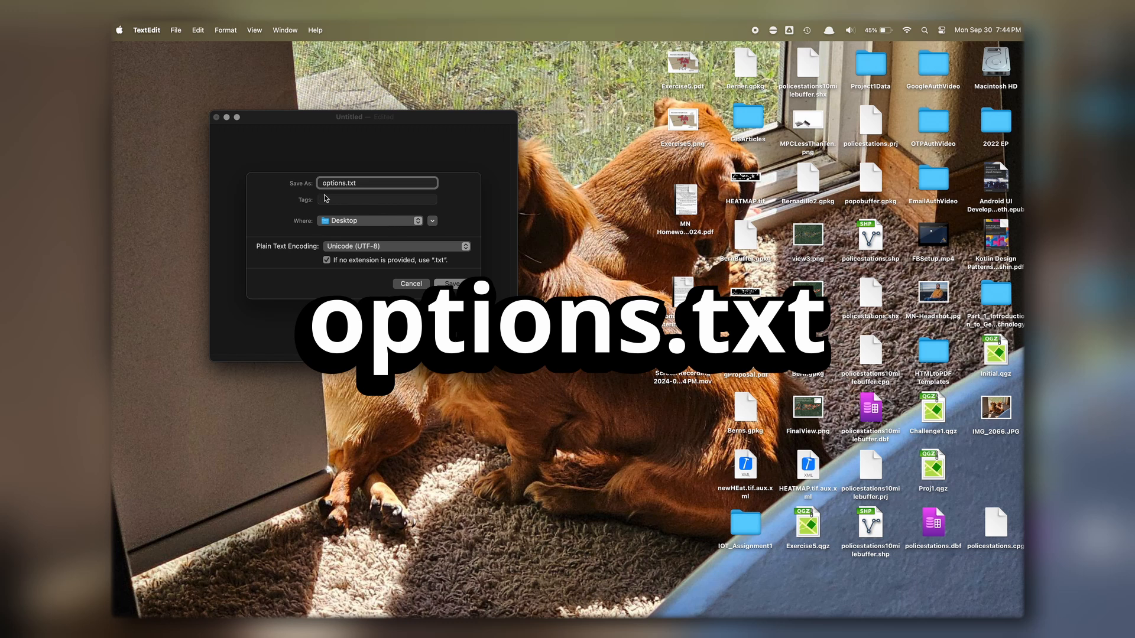
{"action": "left_click", "coordinate": [450, 284]}
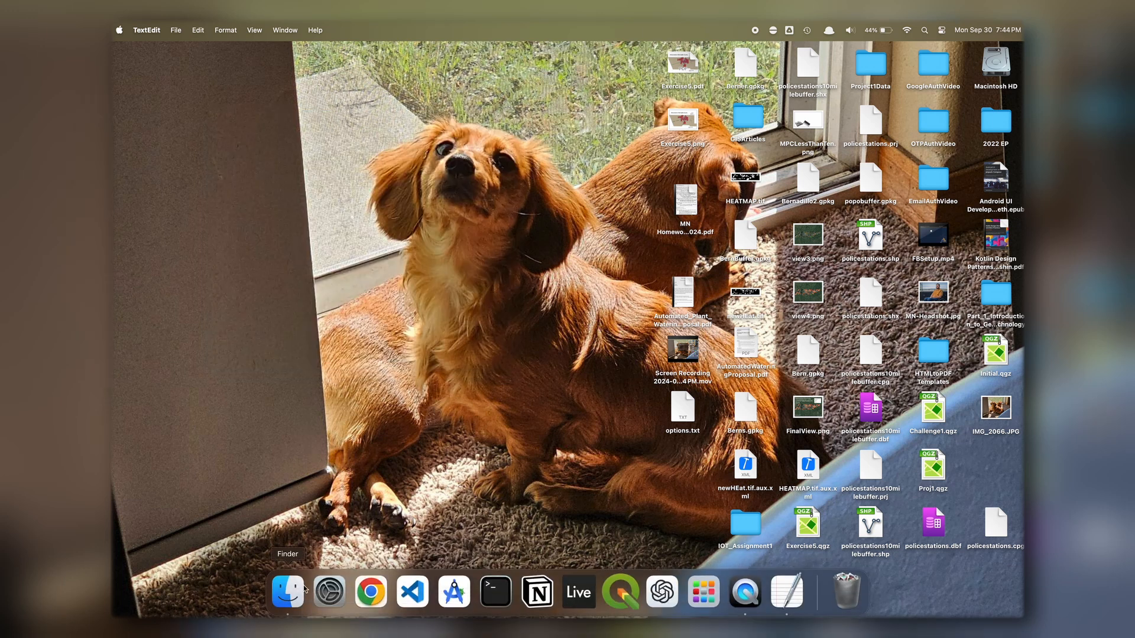
Open the home folder in Finder and reveal hidden items with Cmd+Shift+. to show Library.
{"action": "left_click", "coordinate": [287, 591]}
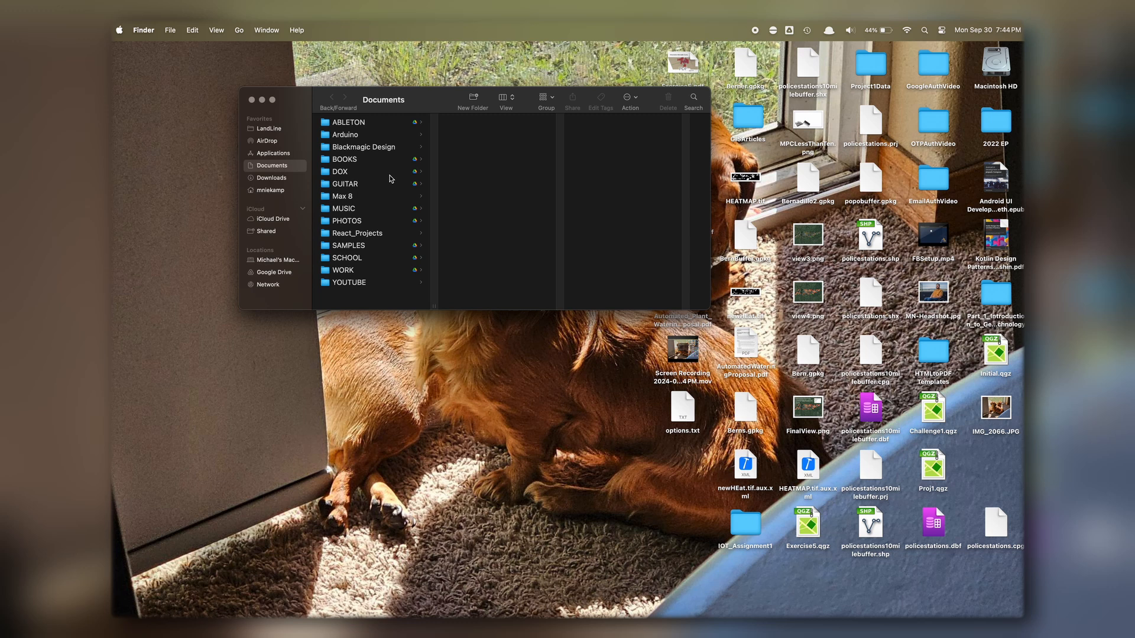
{"action": "left_click", "coordinate": [271, 190]}
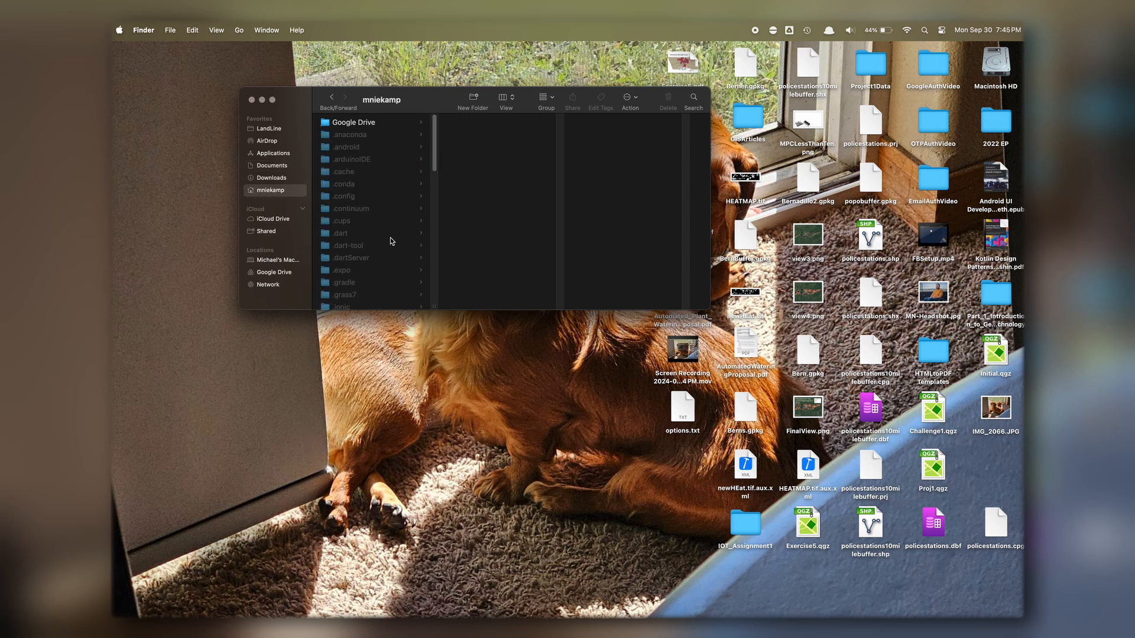
{"action": "scroll", "scroll_direction": "down", "scroll_amount": 3}
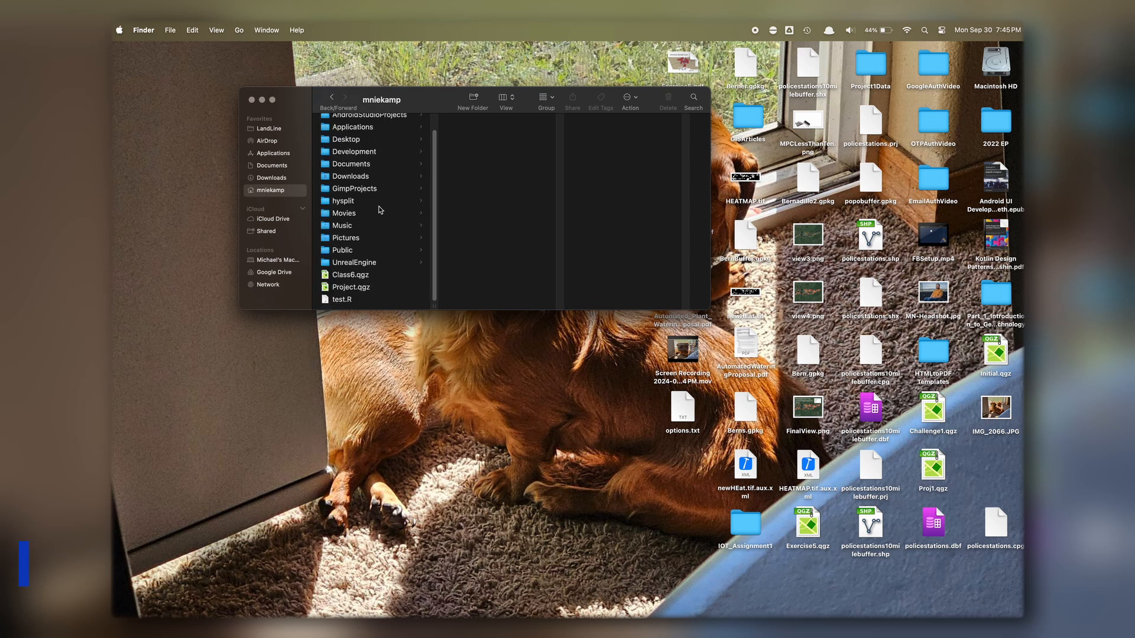
{"action": "key", "text": "cmd+shift+."}
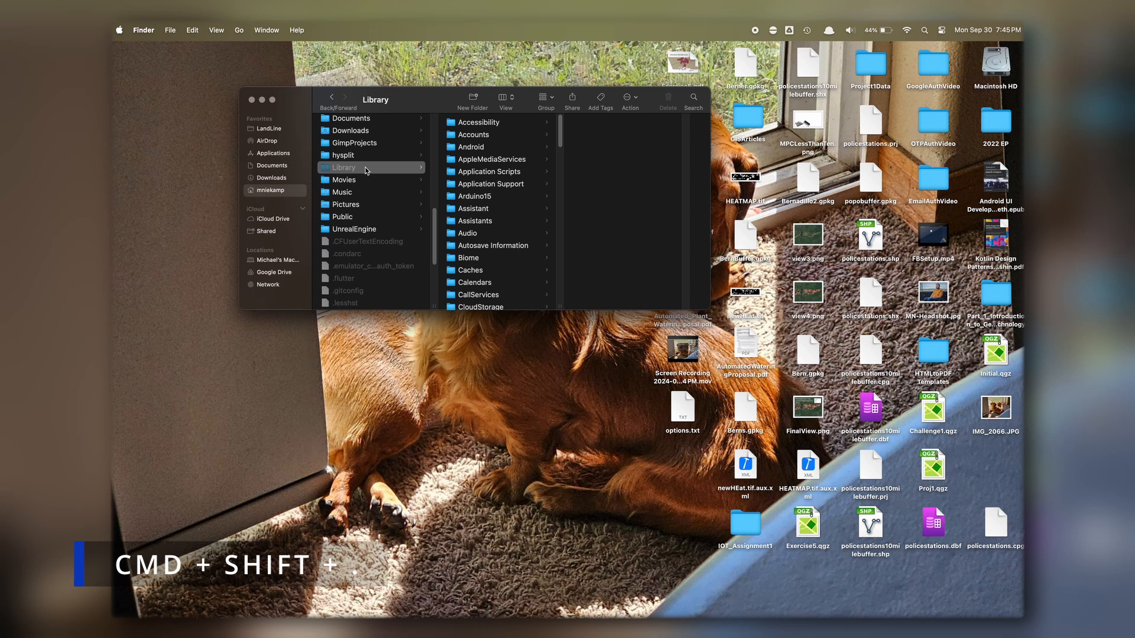
{"action": "scroll", "scroll_direction": "down", "scroll_amount": 3}
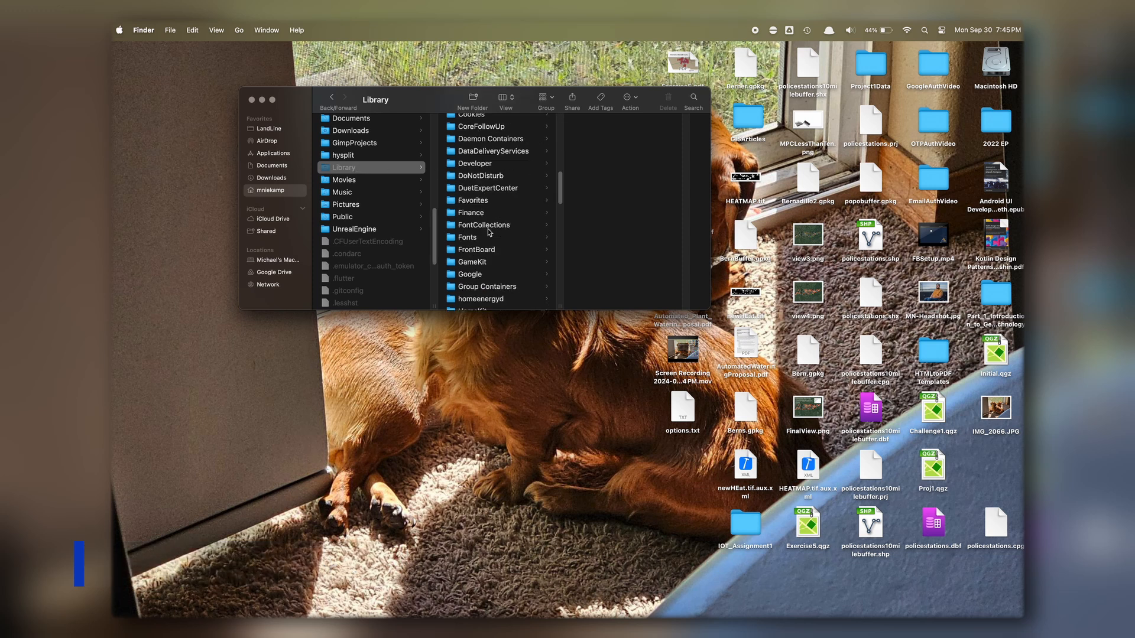
{"action": "scroll", "scroll_direction": "down", "scroll_amount": 3}
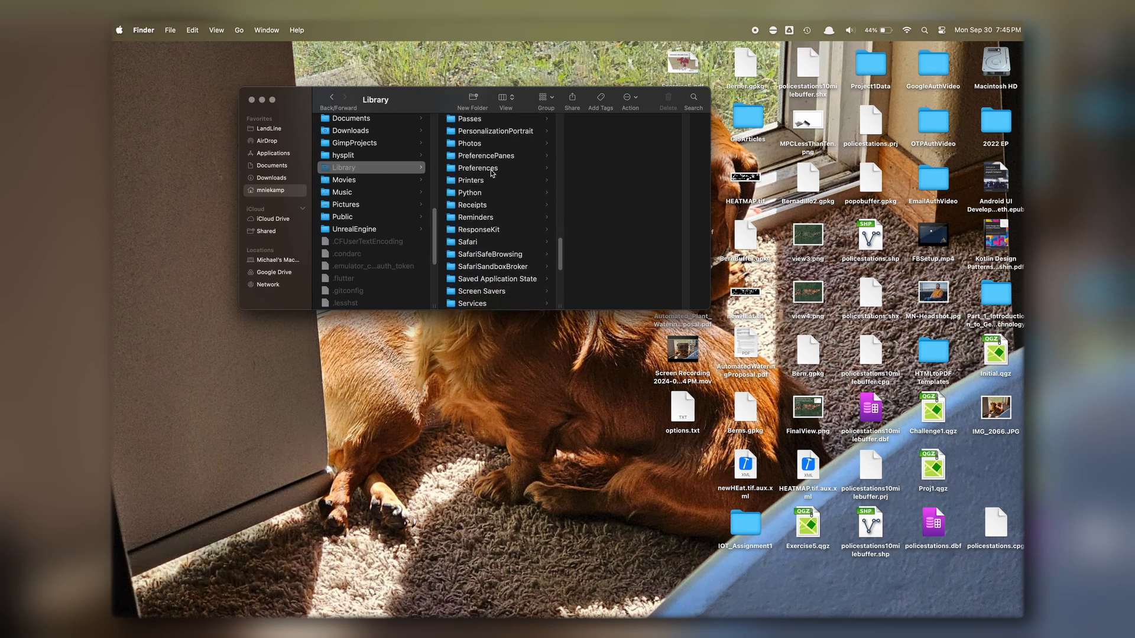
Put options.txt in Library > Preferences > Ableton > Live 11.3.13 and open it.
{"action": "left_click", "coordinate": [478, 168]}
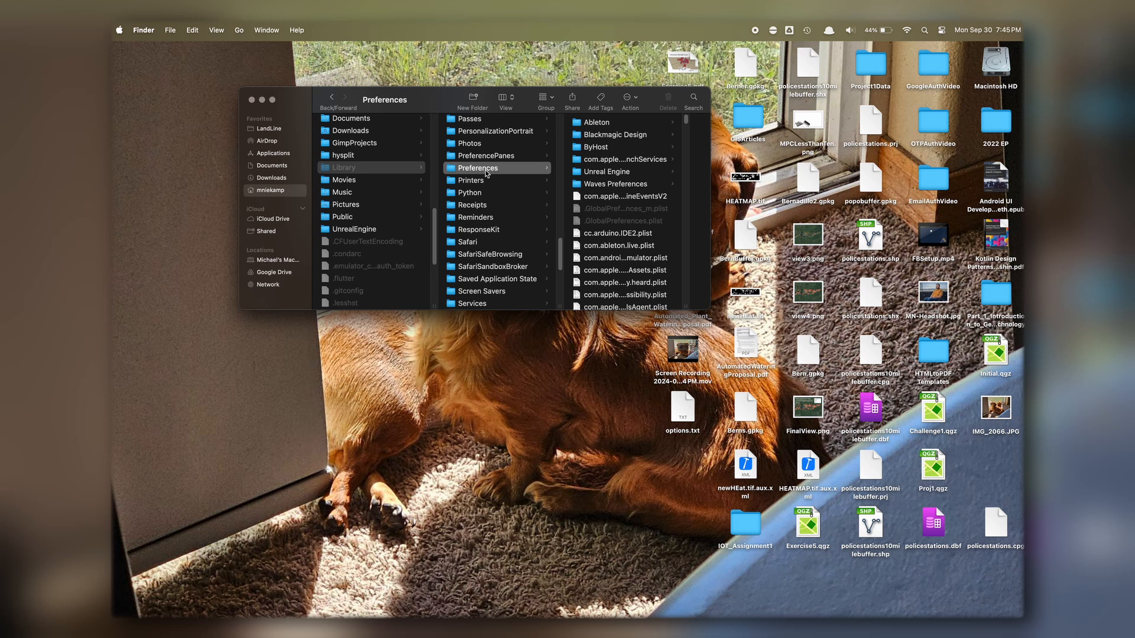
{"action": "left_click", "coordinate": [619, 122]}
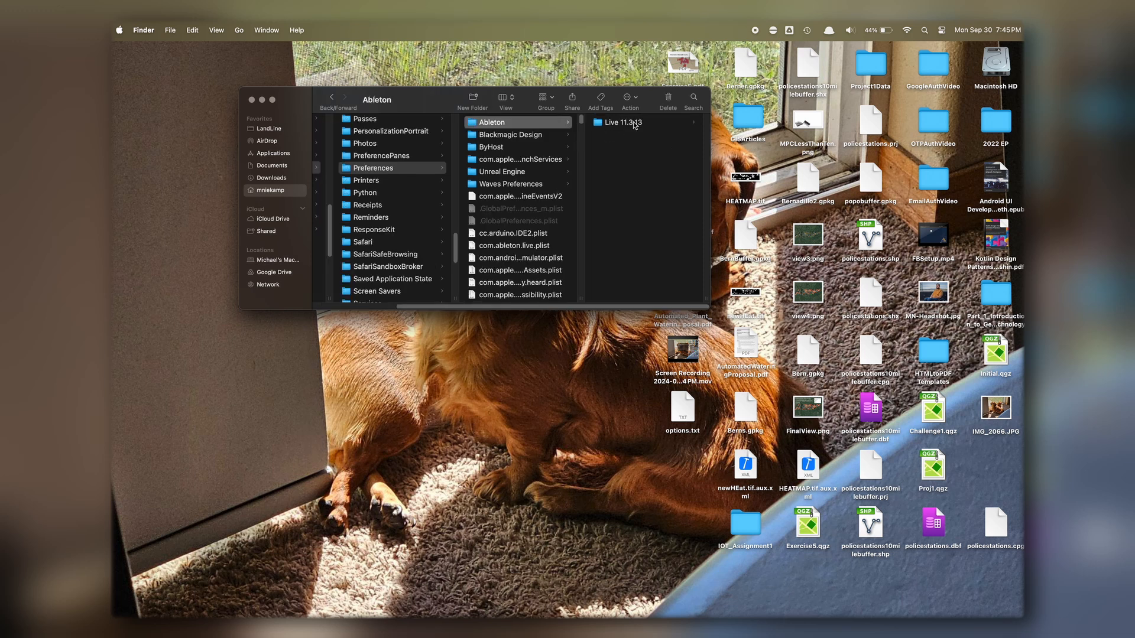
{"action": "left_click", "coordinate": [622, 122]}
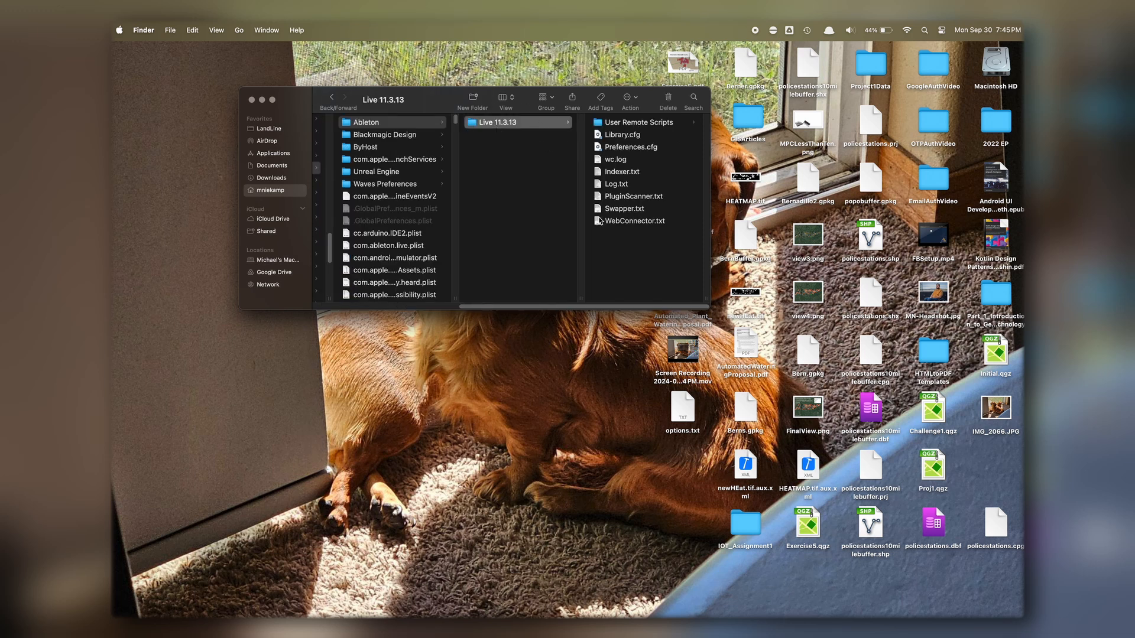
{"action": "left_click", "coordinate": [681, 406]}
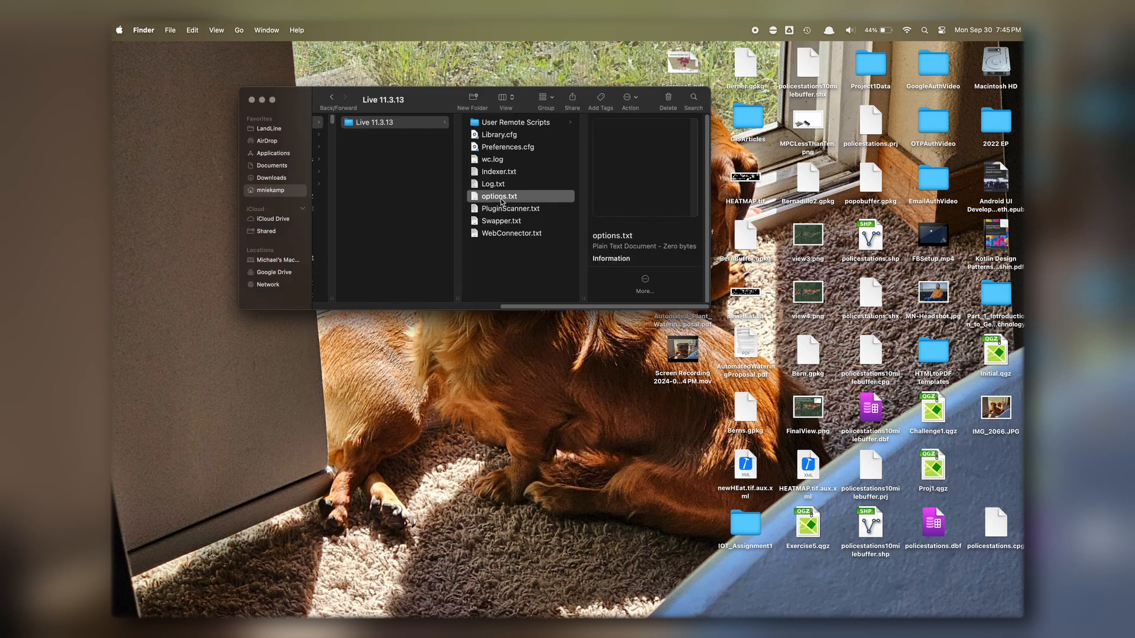
{"action": "double_click", "coordinate": [499, 196]}
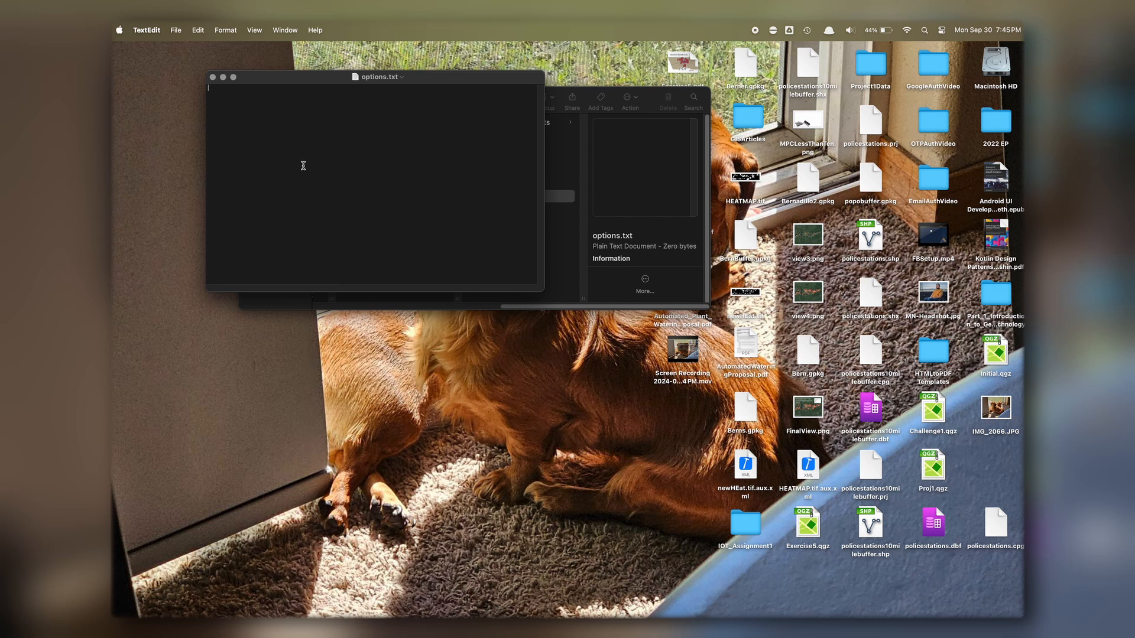
{"action": "mouse_move", "coordinate": [294, 79]}
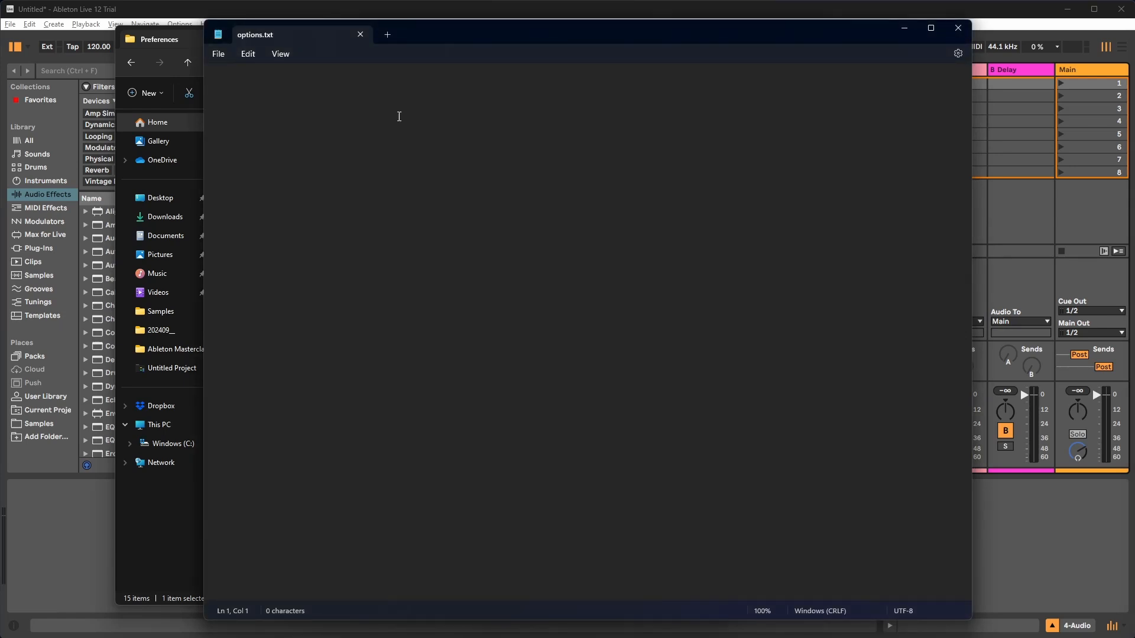
Type -EnableArmOnSelection and -DisableAppleSiliconBurstWorkaround on separate lines.
{"action": "type", "text": "-EnableArmOnSelection"}
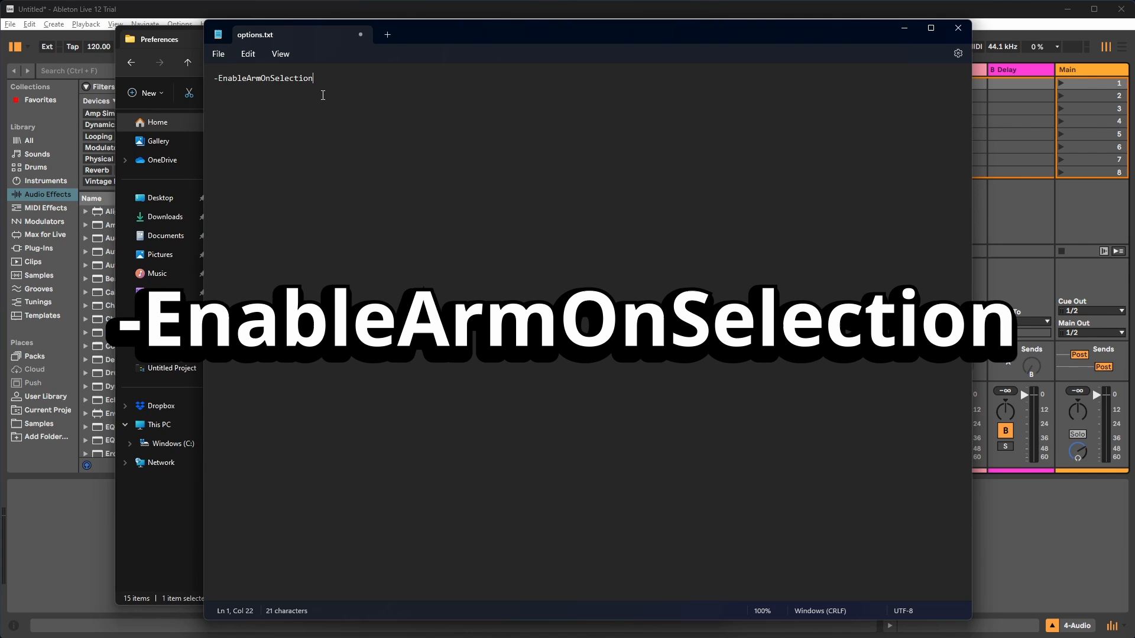
{"action": "mouse_move", "coordinate": [362, 87]}
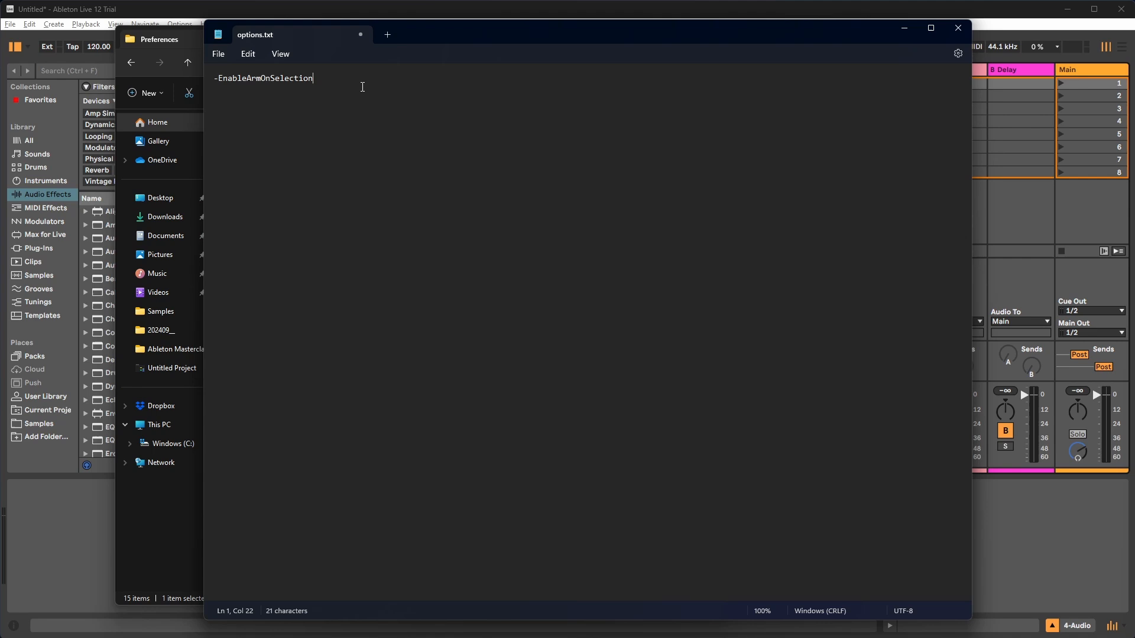
{"action": "key", "text": "enter"}
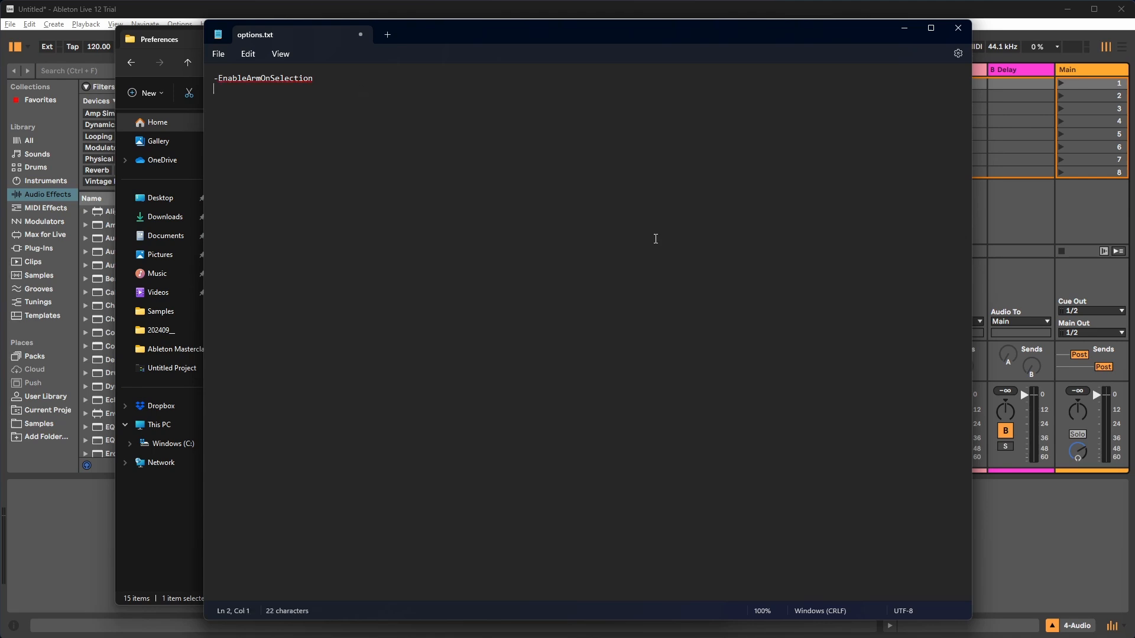
{"action": "type", "text": "-DisableAppleSiliconBurstWorkaround"}
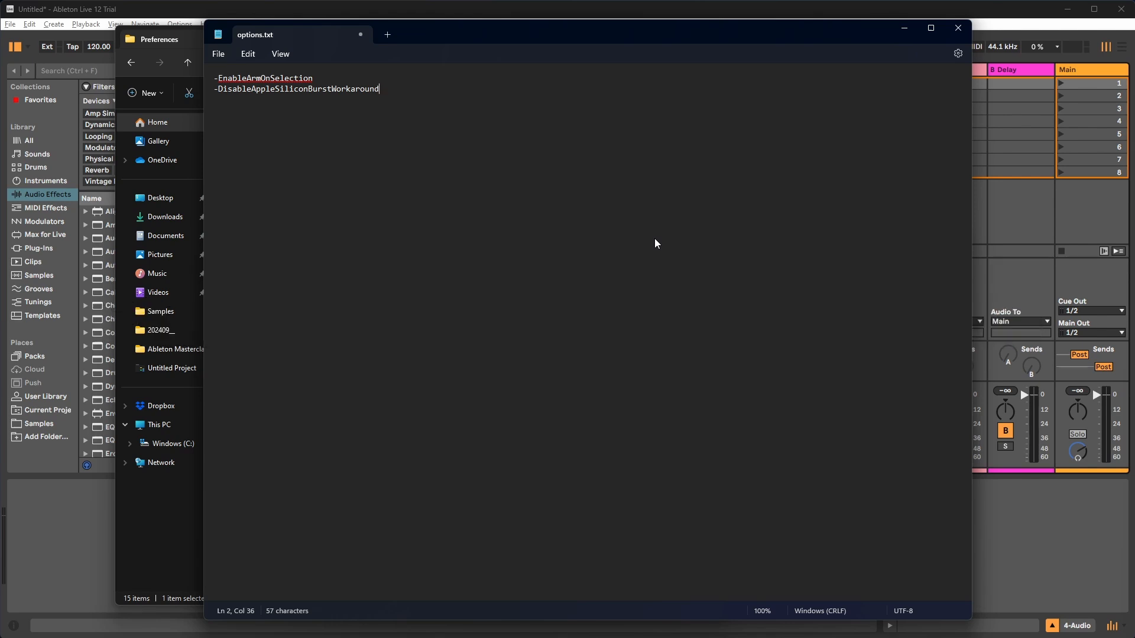
{"action": "mouse_move", "coordinate": [674, 135]}
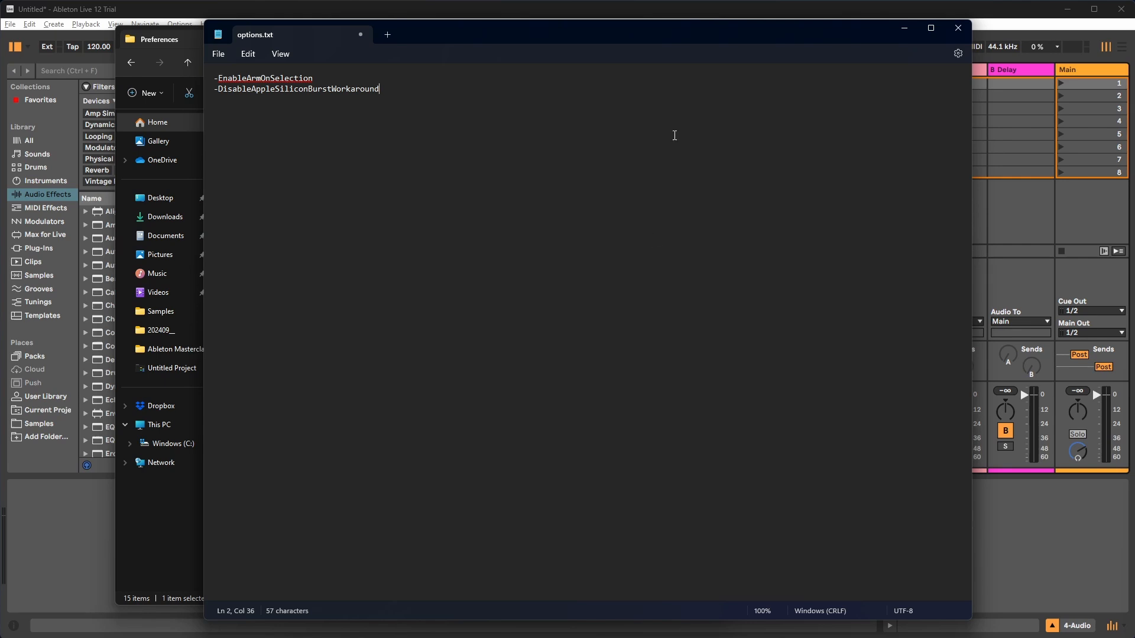
Type -DisableGraphicsHardwareAcceleration and -DontCombineAPCs on lines three and four.
{"action": "type", "text": "-DisableGraphicsHardwareAcceleration"}
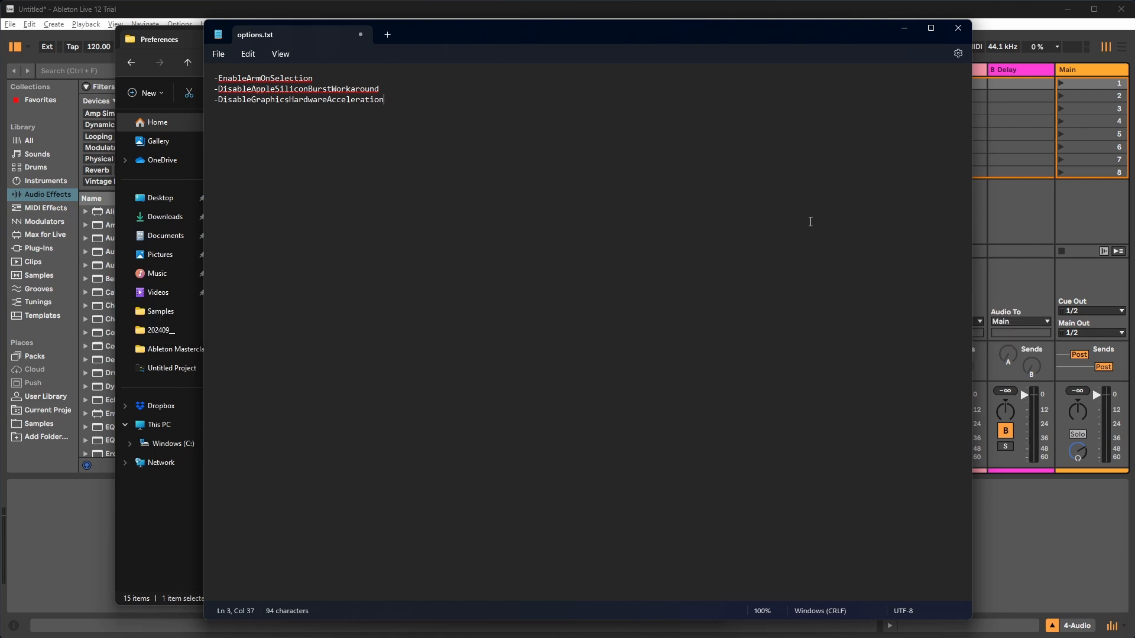
{"action": "mouse_move", "coordinate": [514, 181]}
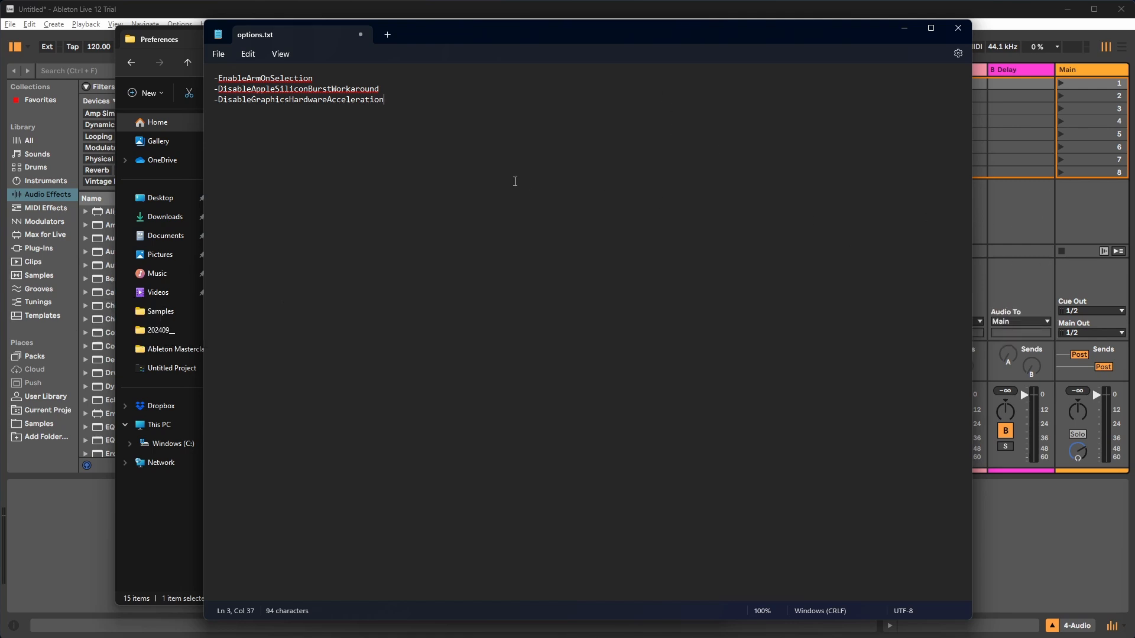
{"action": "mouse_move", "coordinate": [591, 189]}
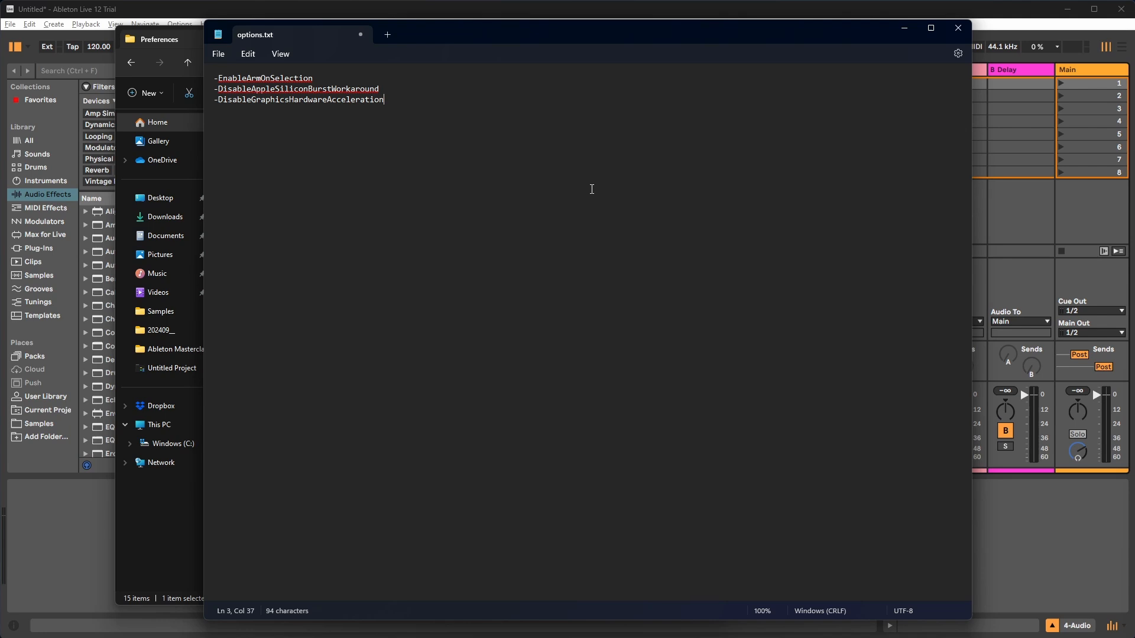
{"action": "mouse_move", "coordinate": [504, 106]}
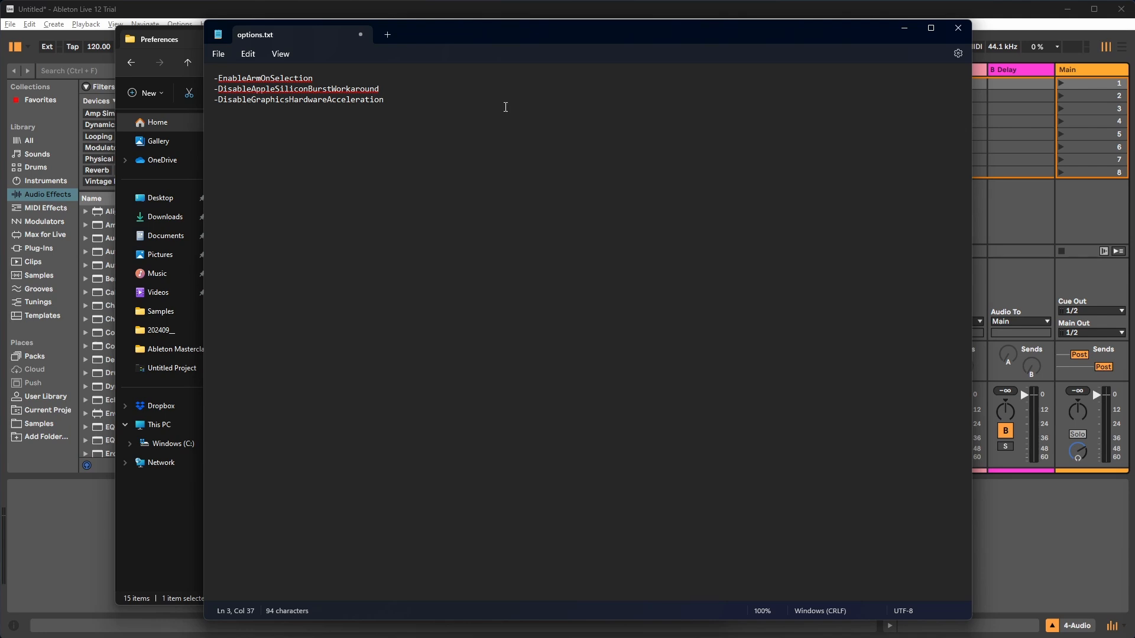
{"action": "type", "text": "-DontCombineAPCs"}
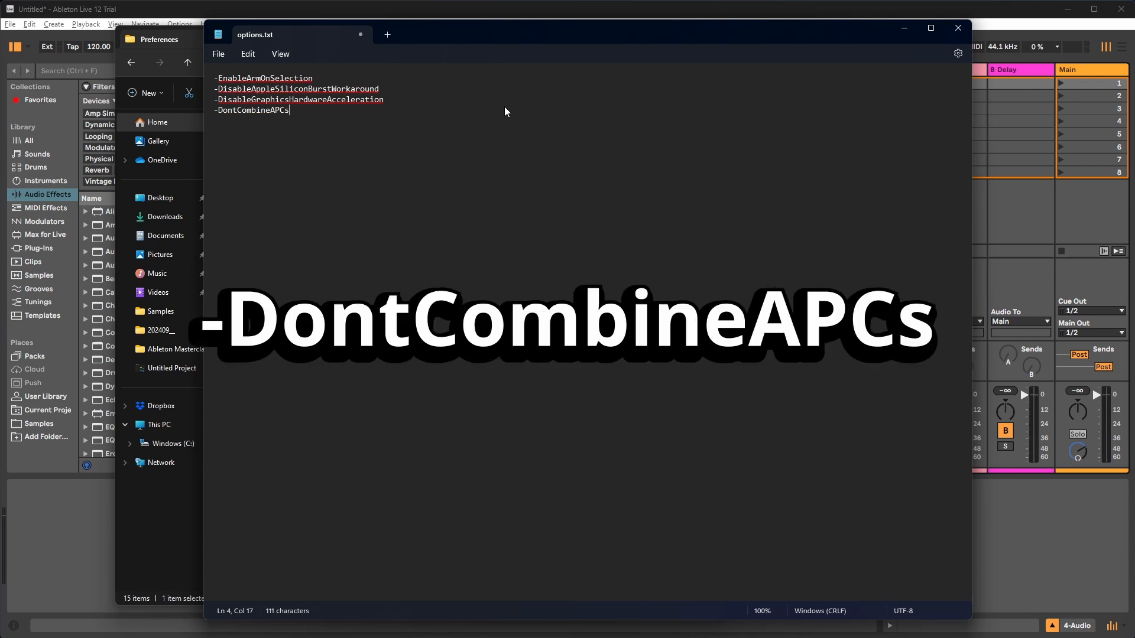
{"action": "mouse_move", "coordinate": [1017, 91]}
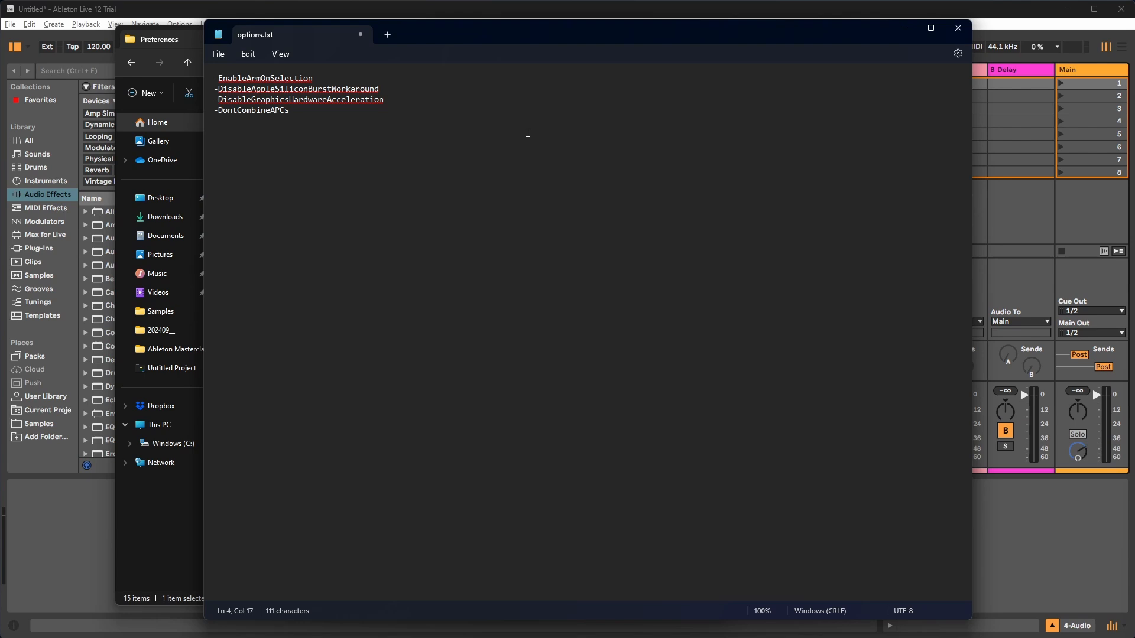
Delete the -DisableAppleSiliconBurstWorkaround line, then save and close options.txt.
{"action": "double_click", "coordinate": [328, 88]}
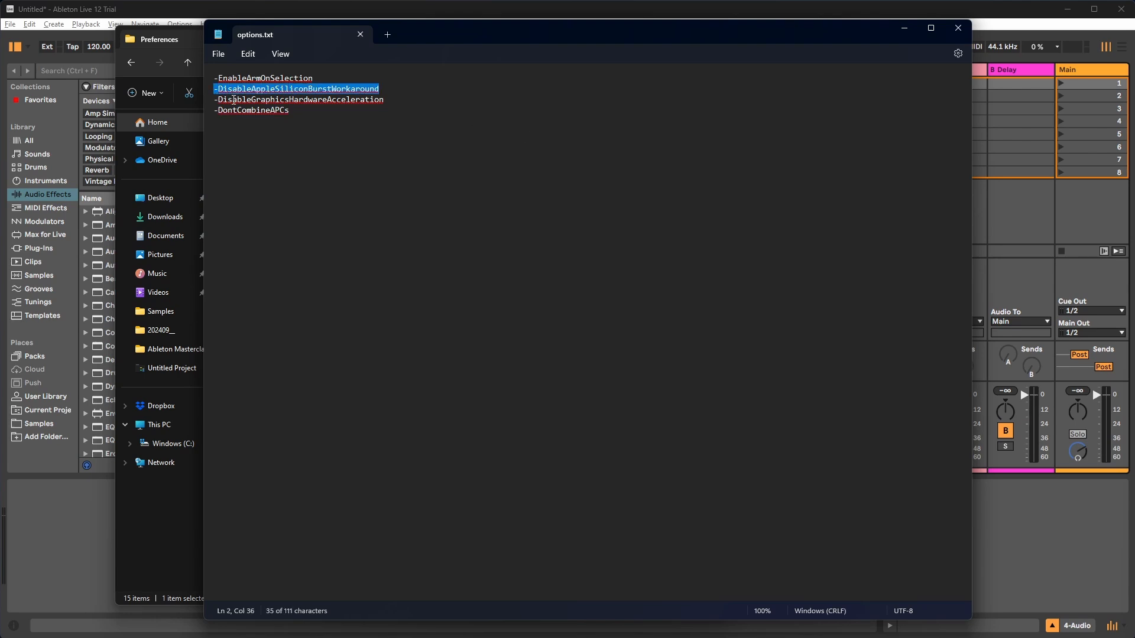
{"action": "key", "text": "Delete"}
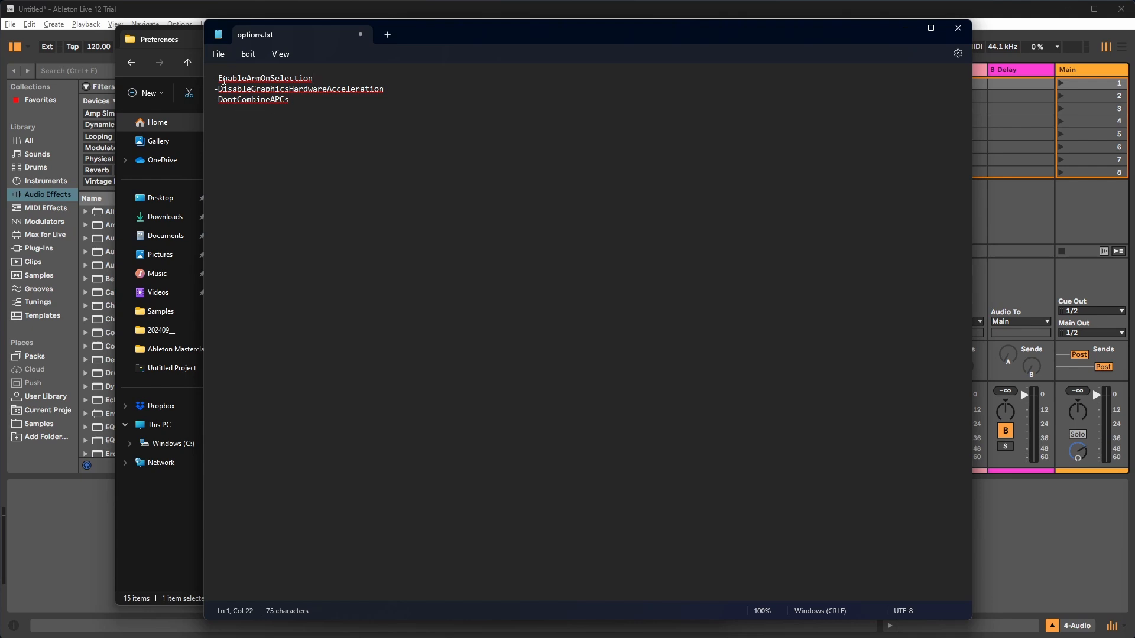
{"action": "left_click", "coordinate": [290, 100]}
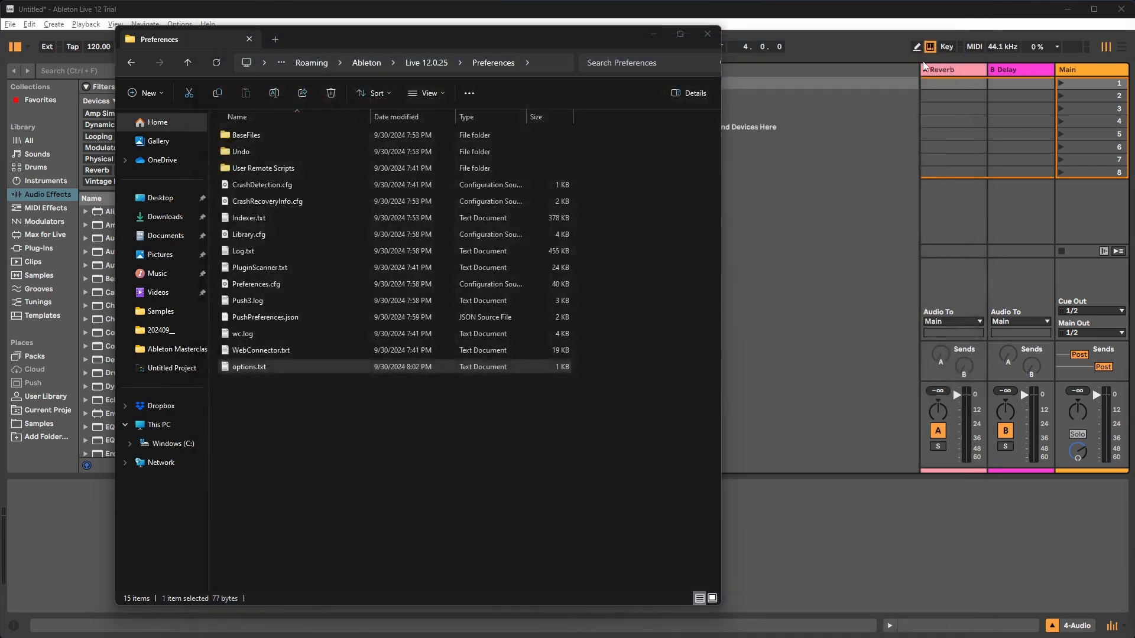
{"action": "left_click", "coordinate": [288, 418]}
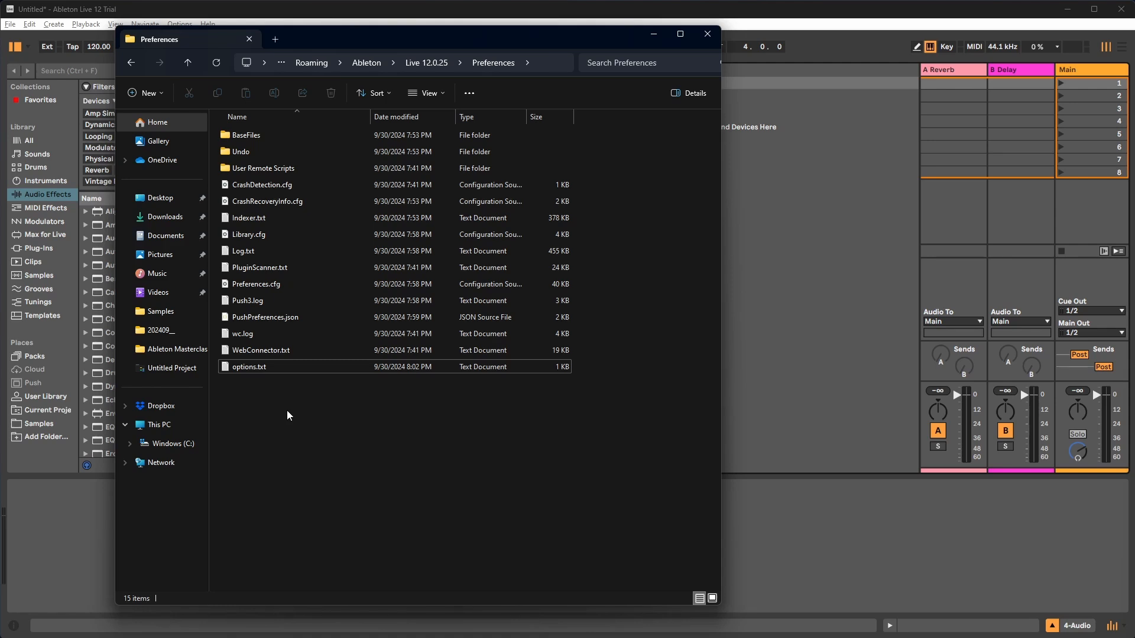
{"action": "mouse_move", "coordinate": [309, 409]}
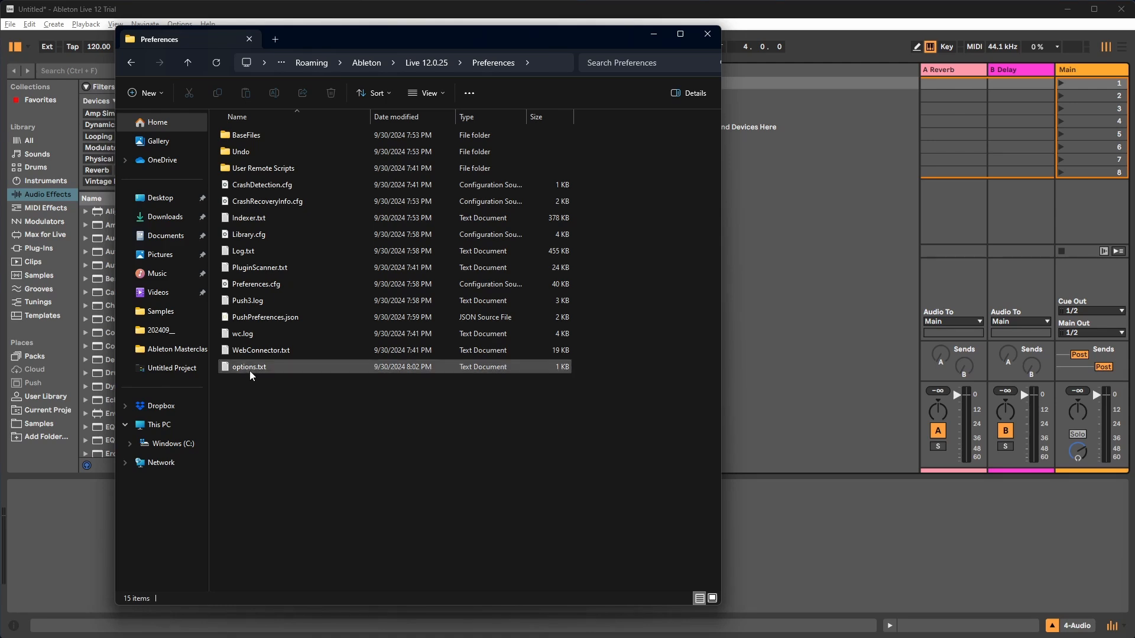
{"action": "double_click", "coordinate": [249, 367]}
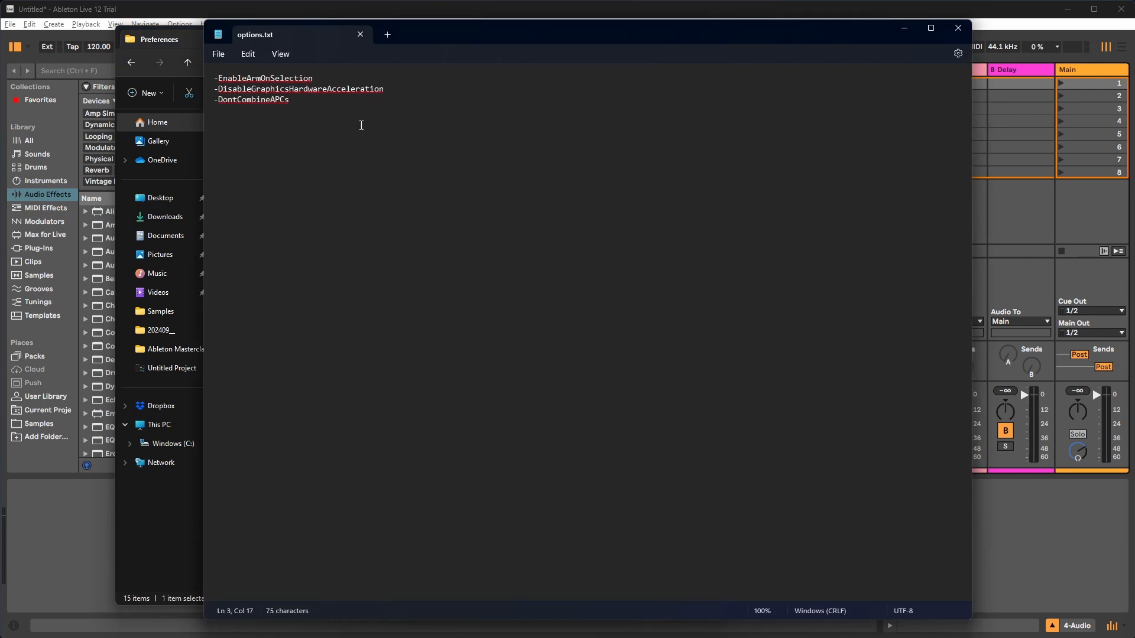
{"action": "mouse_move", "coordinate": [1008, 34]}
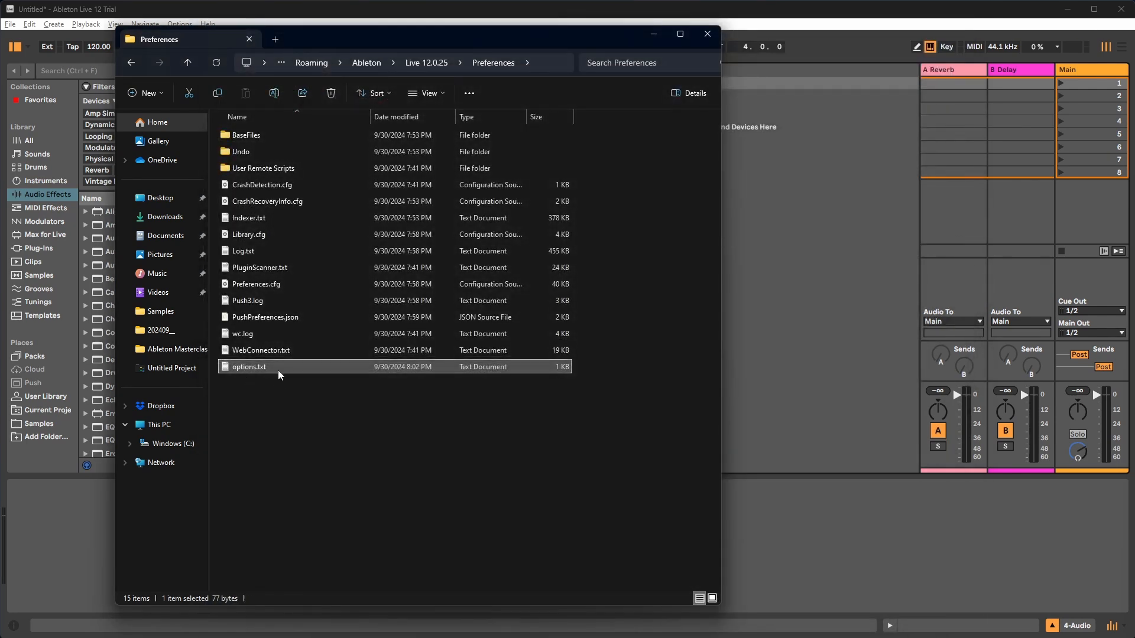
{"action": "mouse_move", "coordinate": [706, 34]}
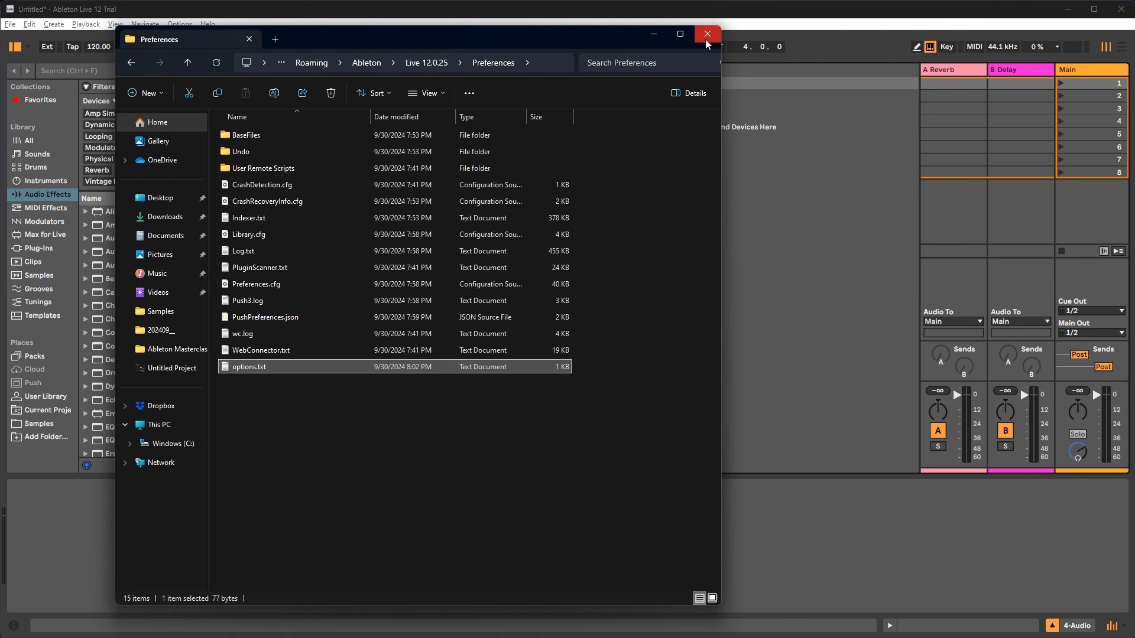
Close the File Explorer window, then select a track in Live to see it arm.
{"action": "left_click", "coordinate": [706, 34]}
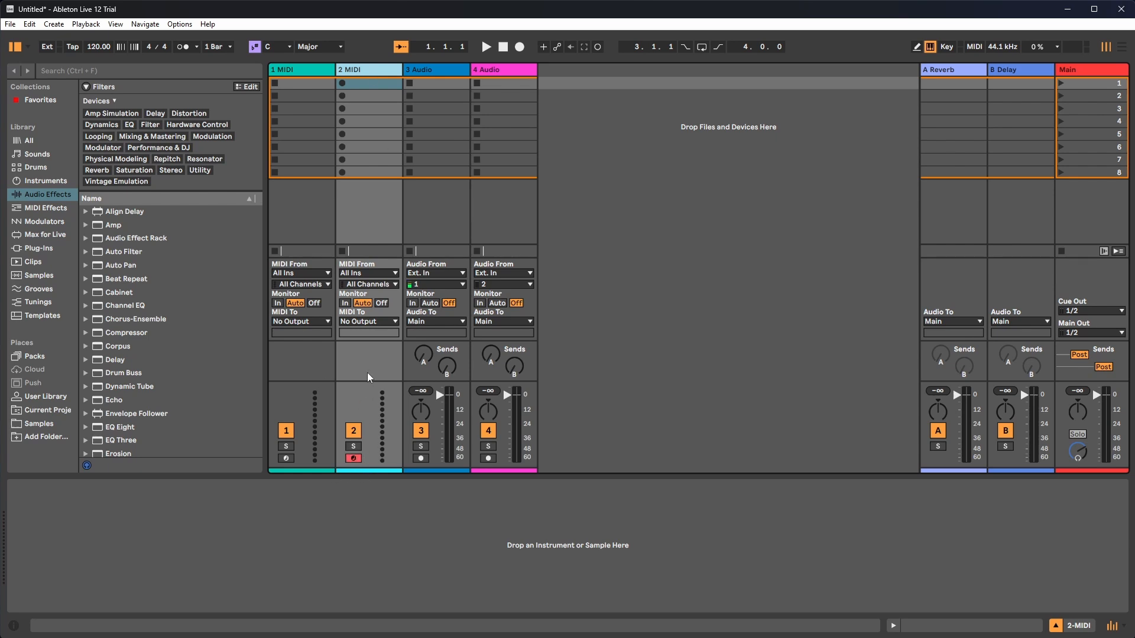
{"action": "left_click", "coordinate": [503, 69]}
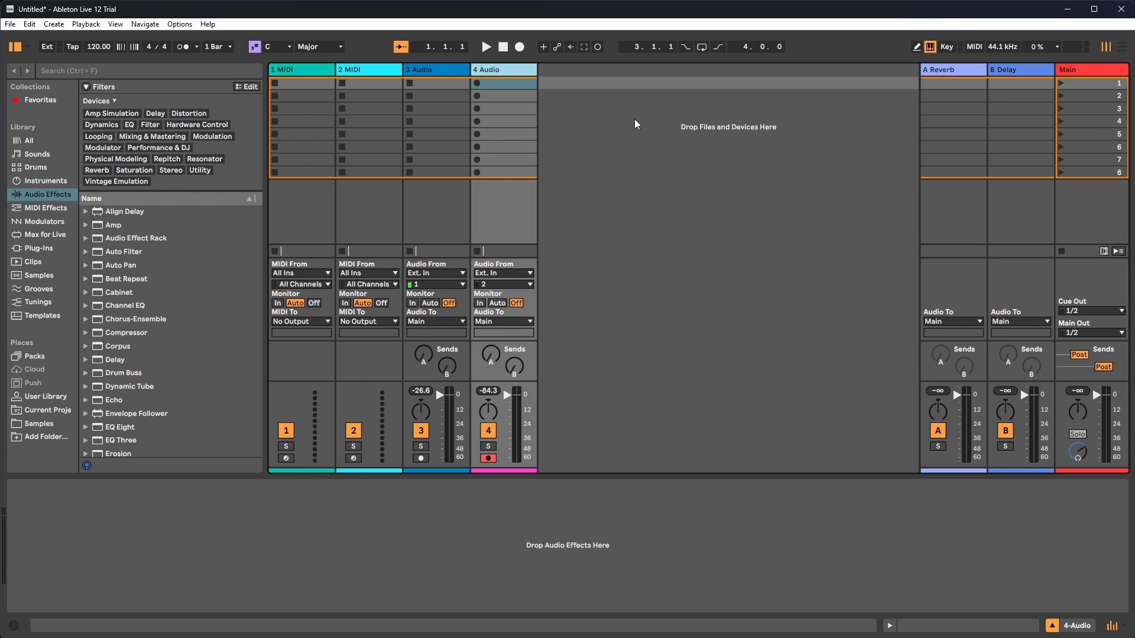
{"action": "mouse_move", "coordinate": [688, 157]}
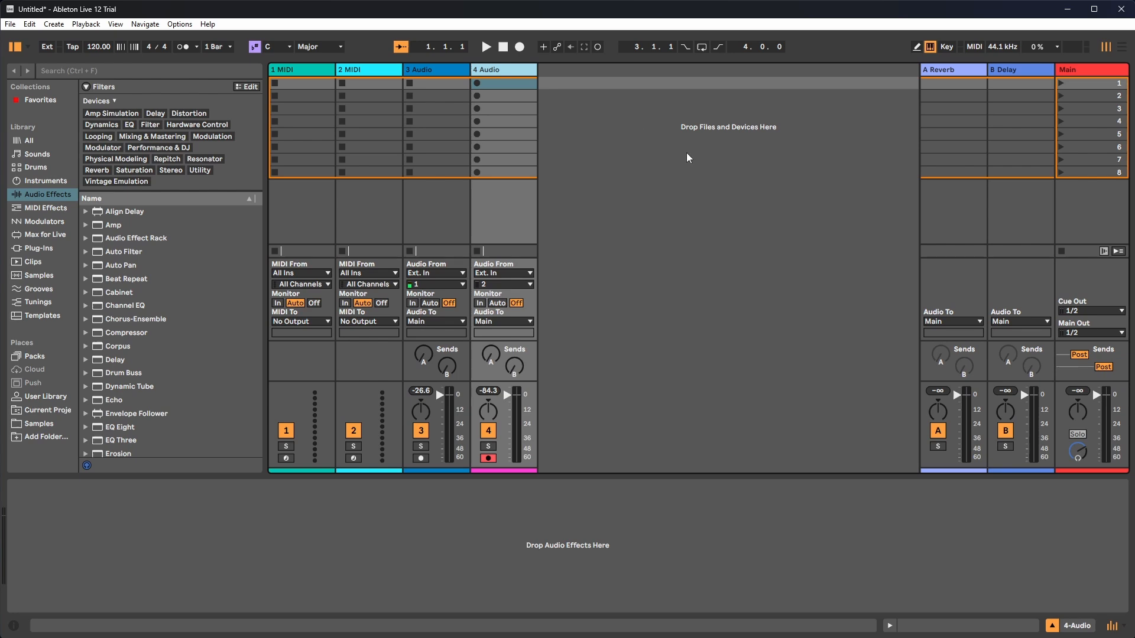